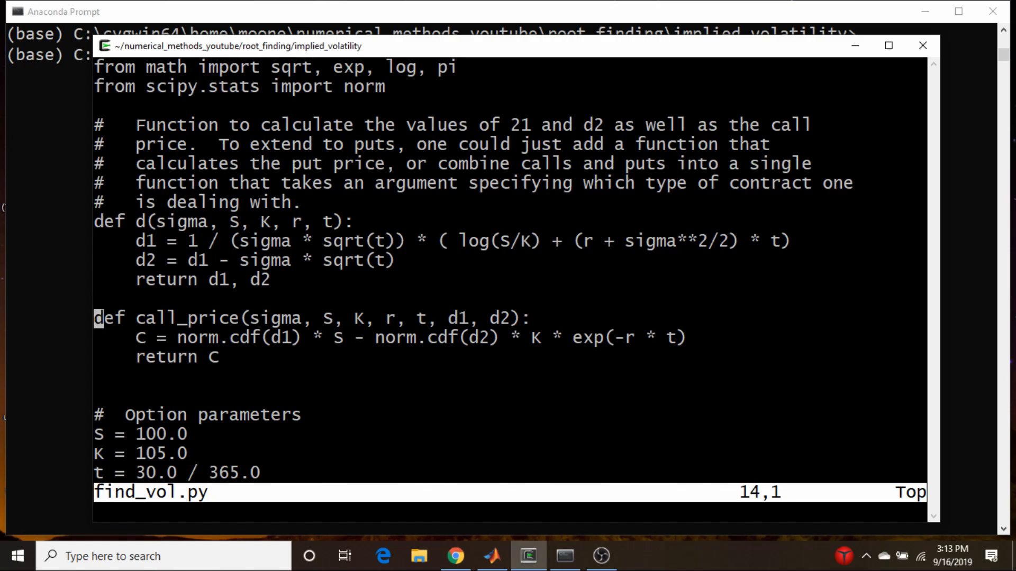
Scroll through the find_vol.py rerun output showing divide-by-zero warnings and Sigma = nan
key("down")
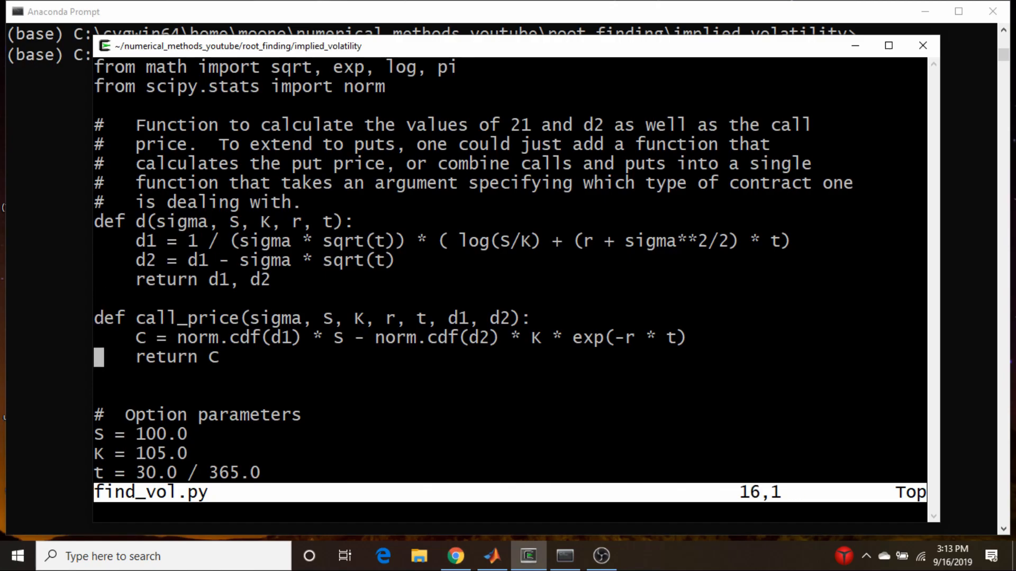
scroll("down", 3)
type("python find_vol.py")
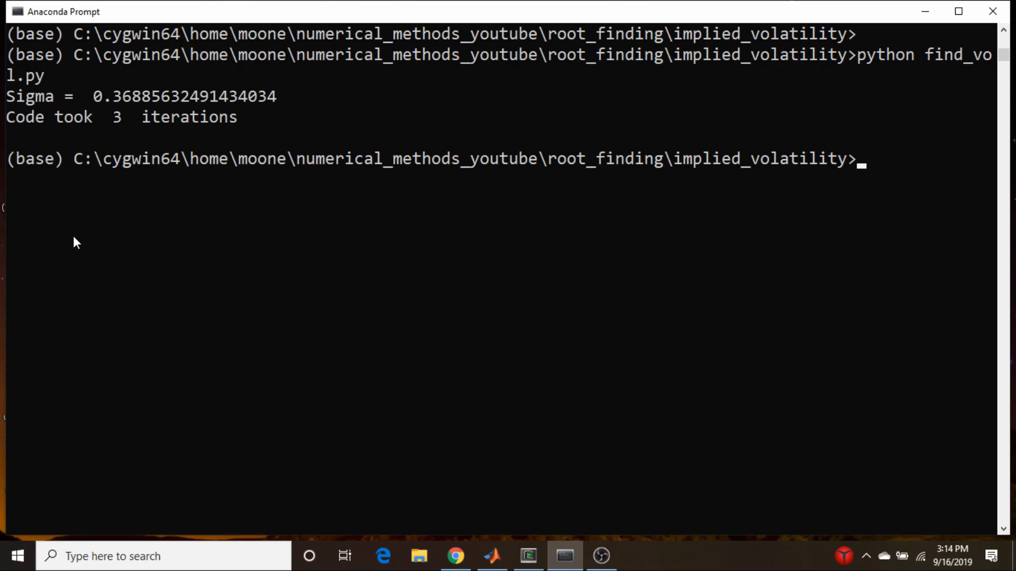
mouse_move(601, 556)
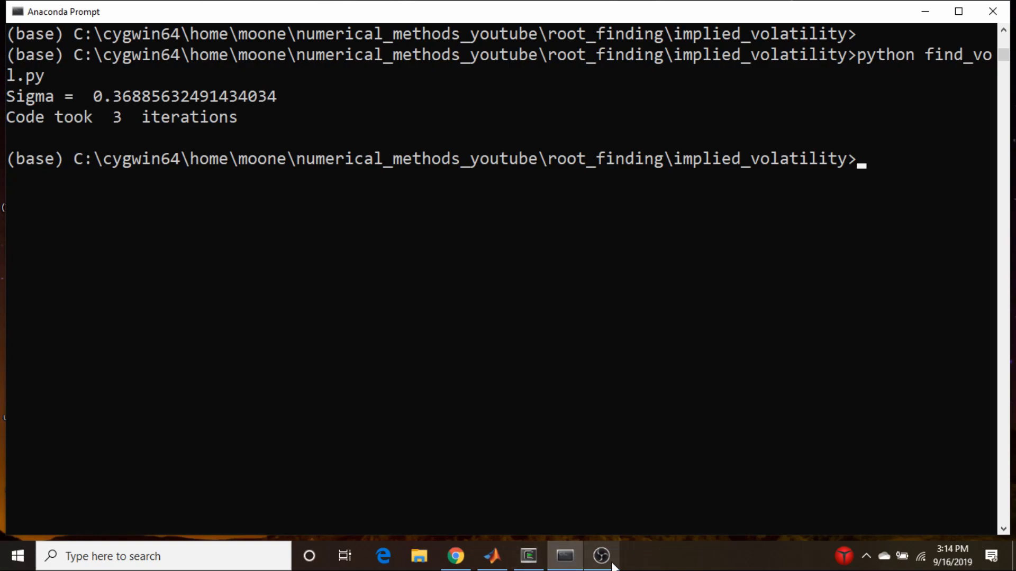
mouse_move(564, 556)
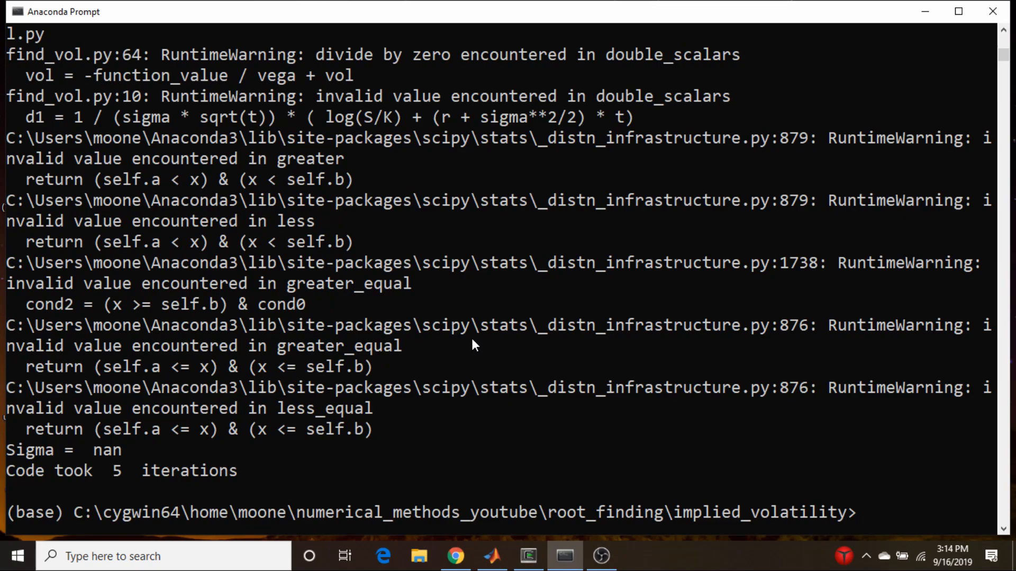
mouse_move(254, 445)
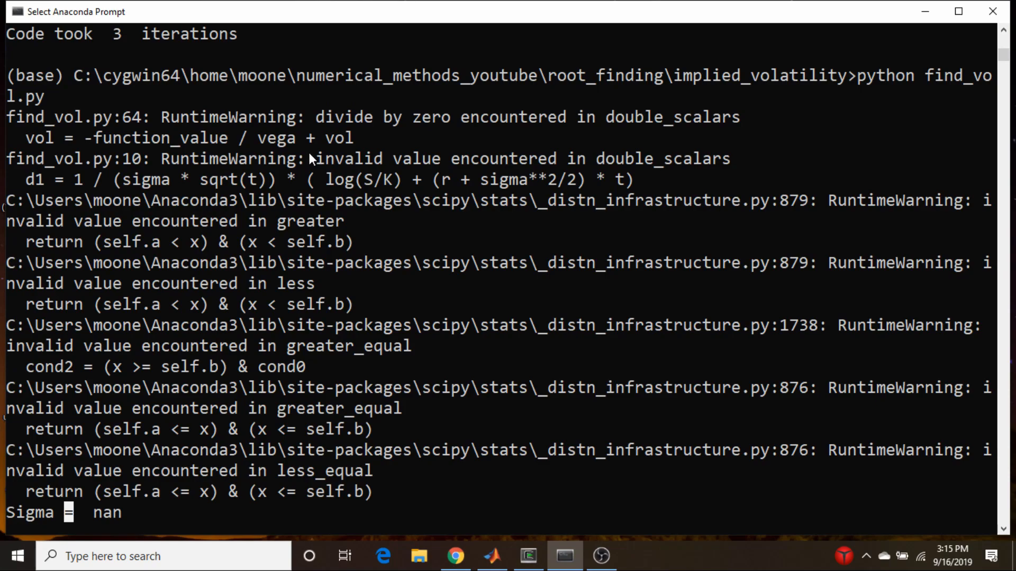
mouse_move(389, 139)
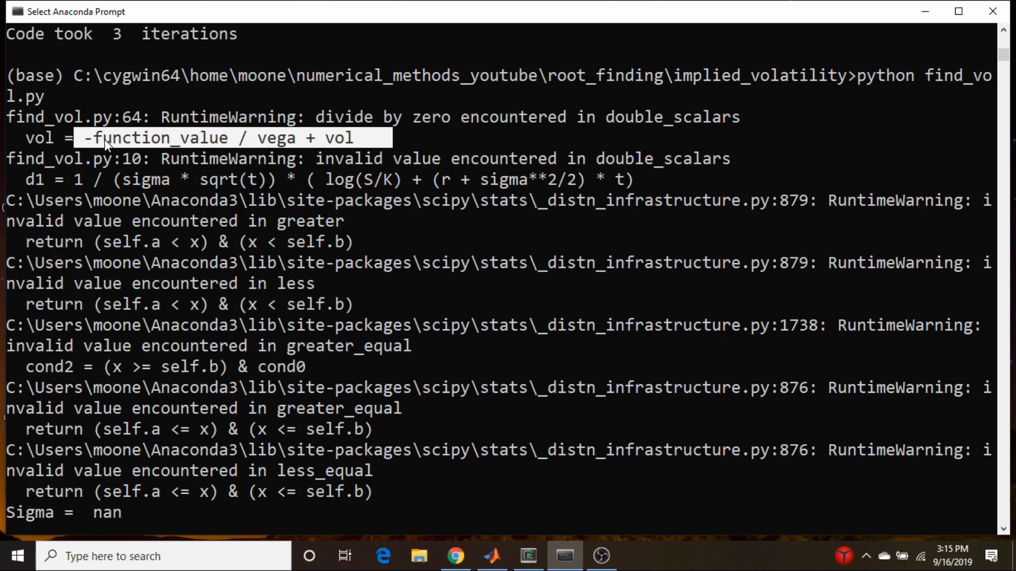
mouse_move(205, 141)
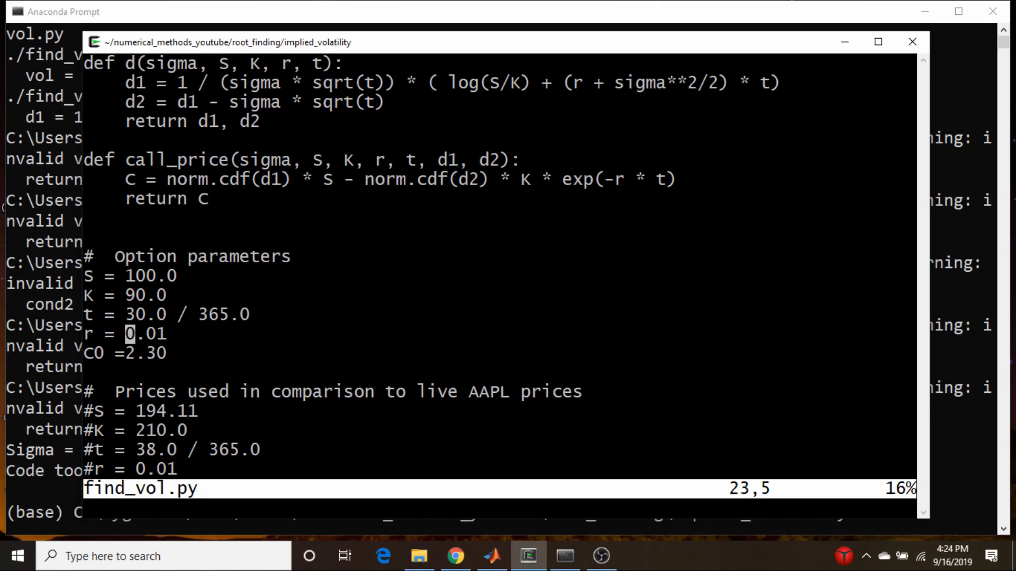
Move down to the C0 = 2.30 line in find_vol.py's option parameters
key("down")
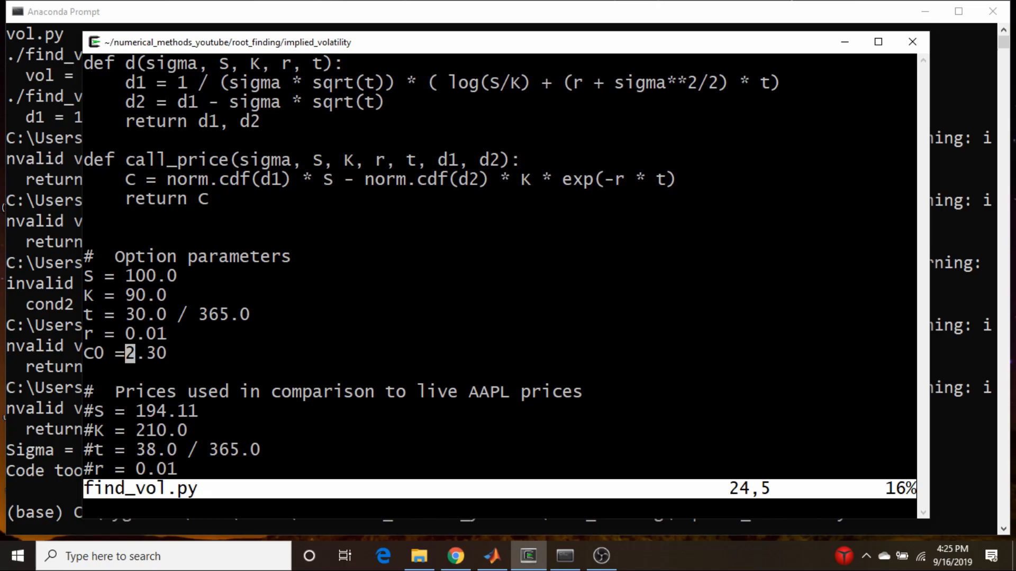
Save the script as a new copy named debg.py with :w
type(":w")
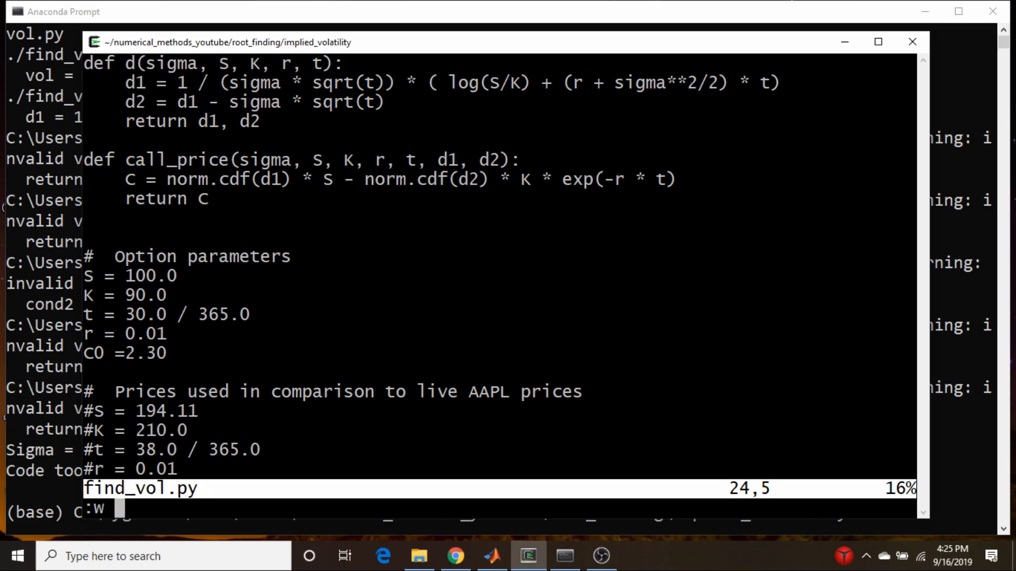
type("debg")
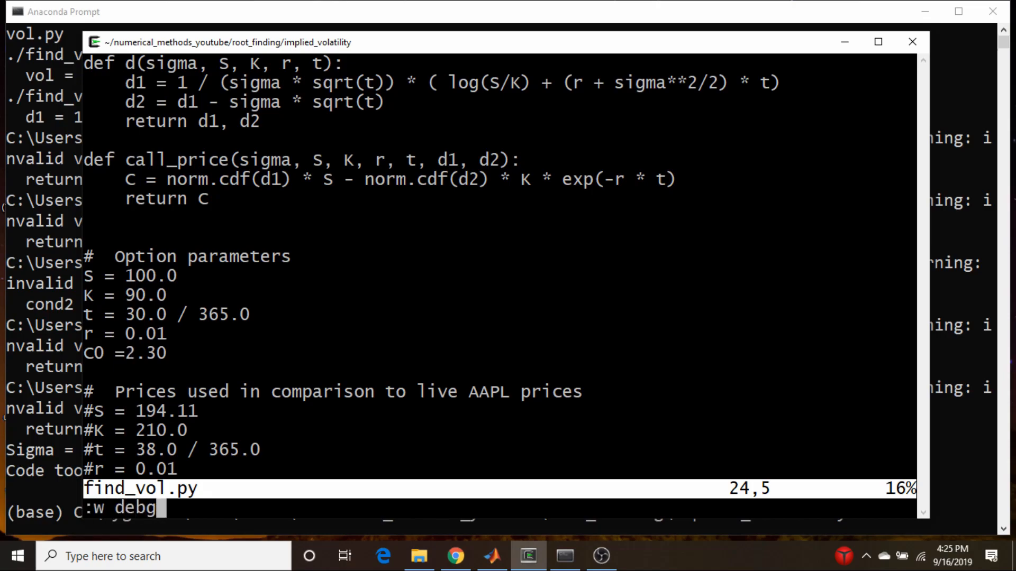
type(".")
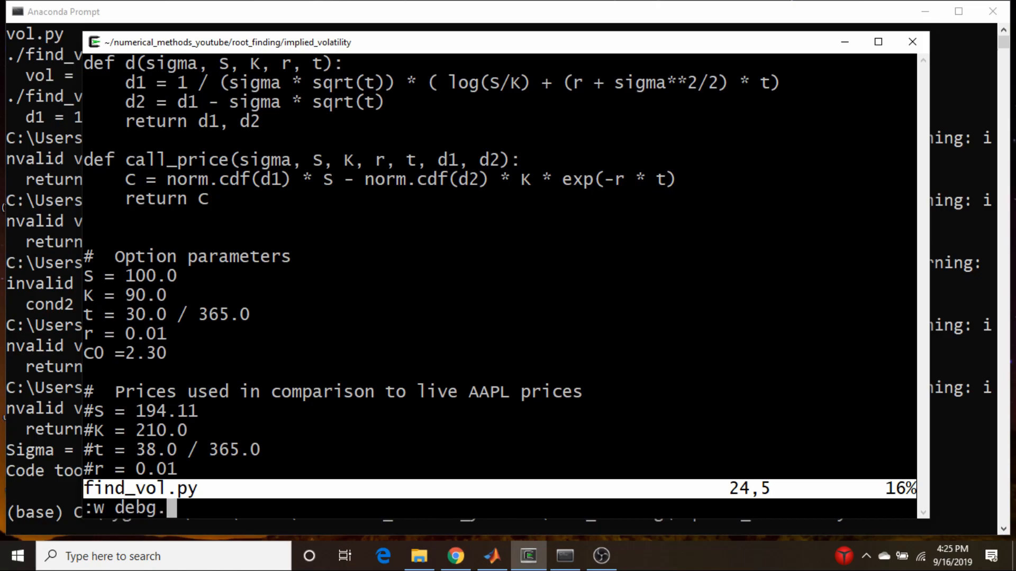
key("Return")
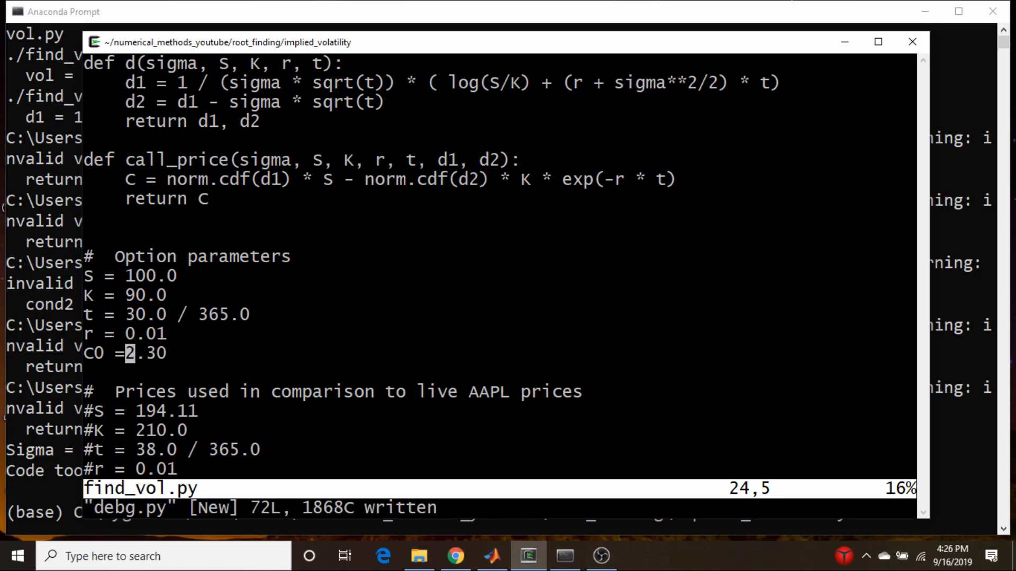
Open debg.py and scroll down to just below its imports
type(":e deb")
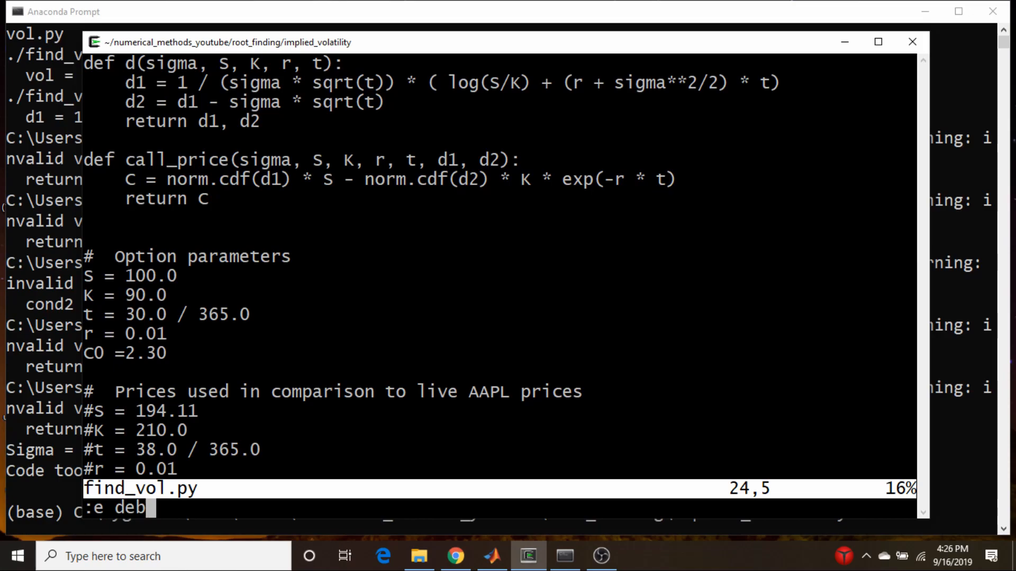
key("Return")
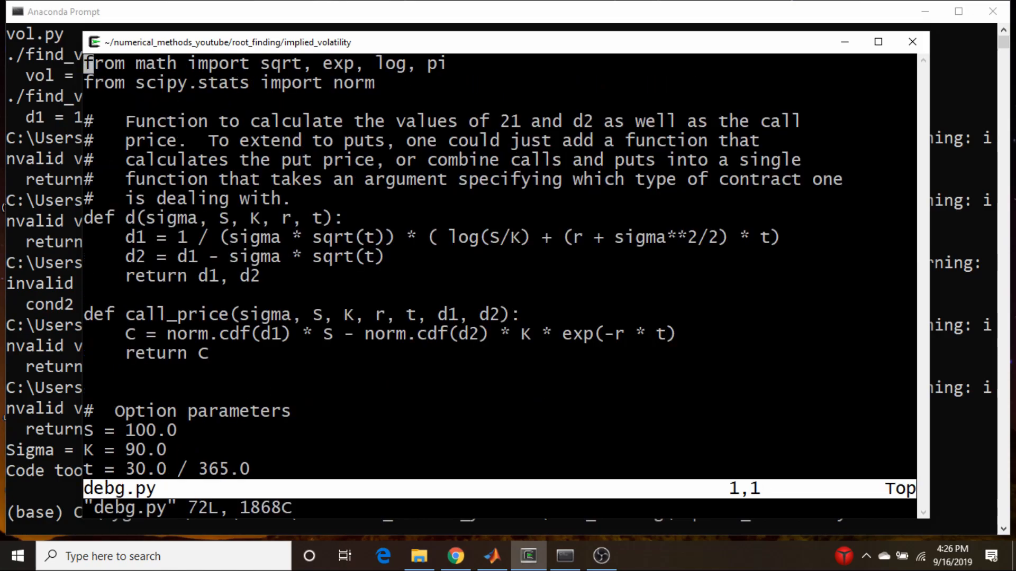
scroll("down", 3)
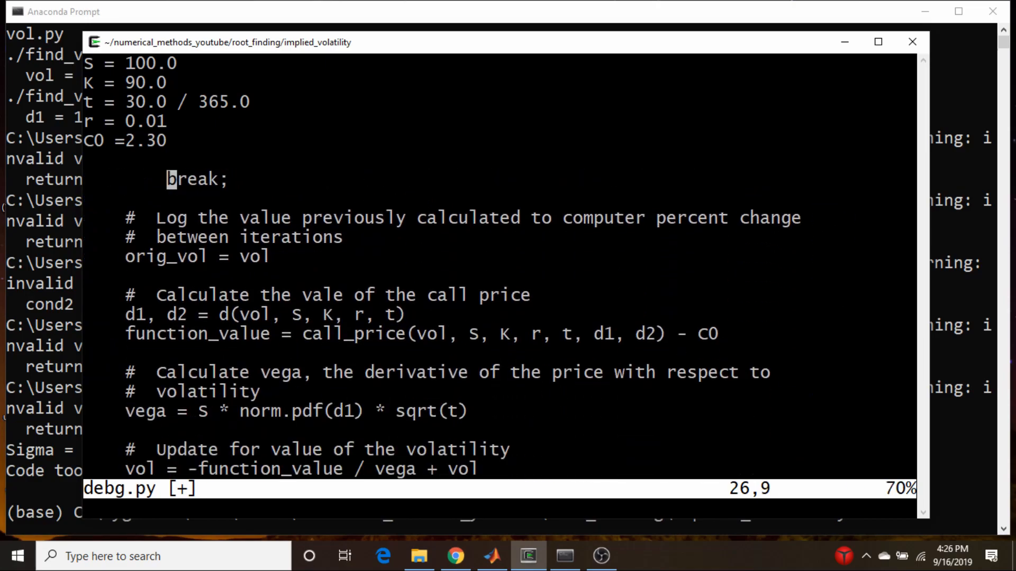
scroll("down", 3)
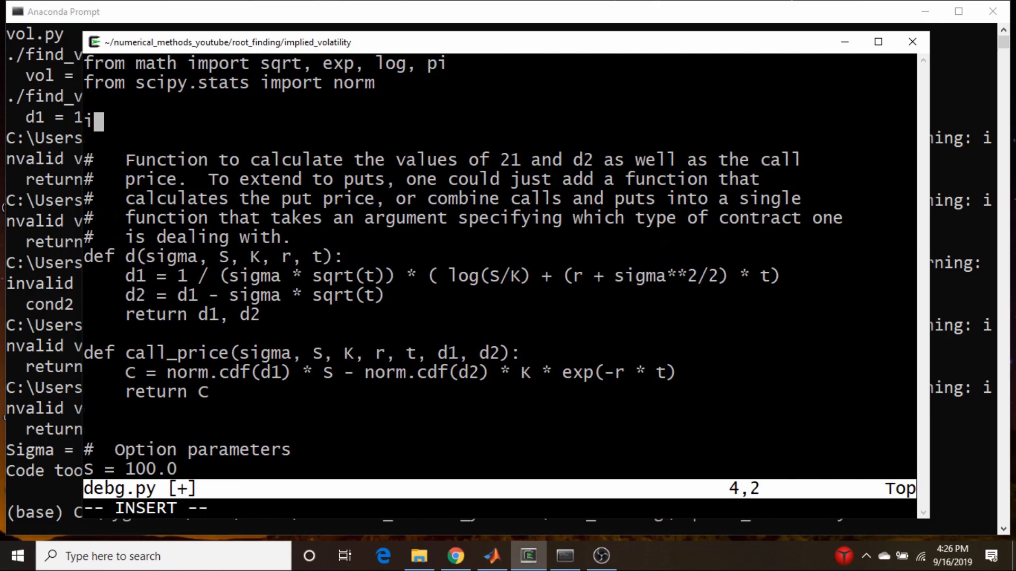
Add 'import numpy as np' and 'import matplotlib.pyplot as plt' below the scipy import
type("import num")
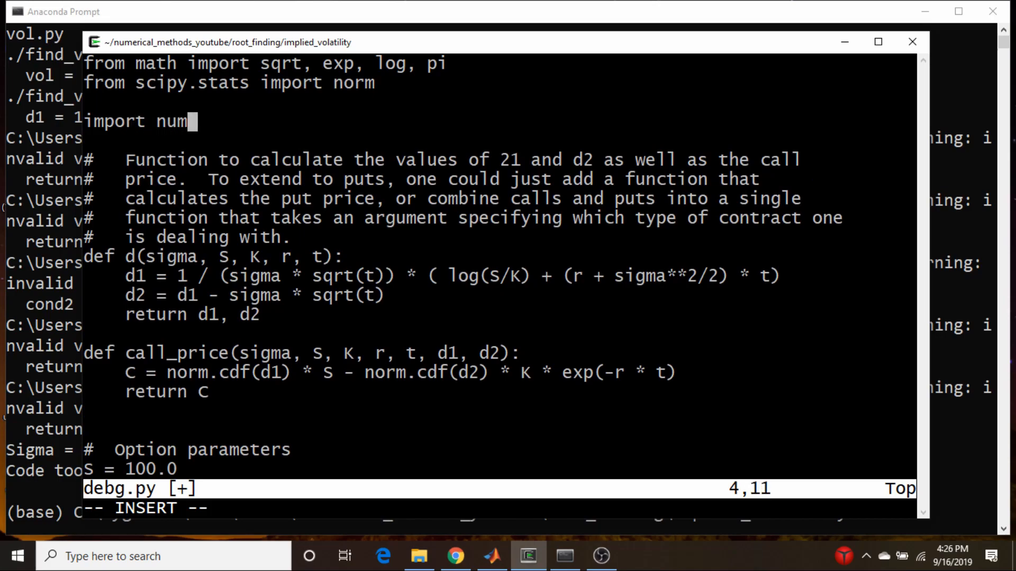
type("py as np")
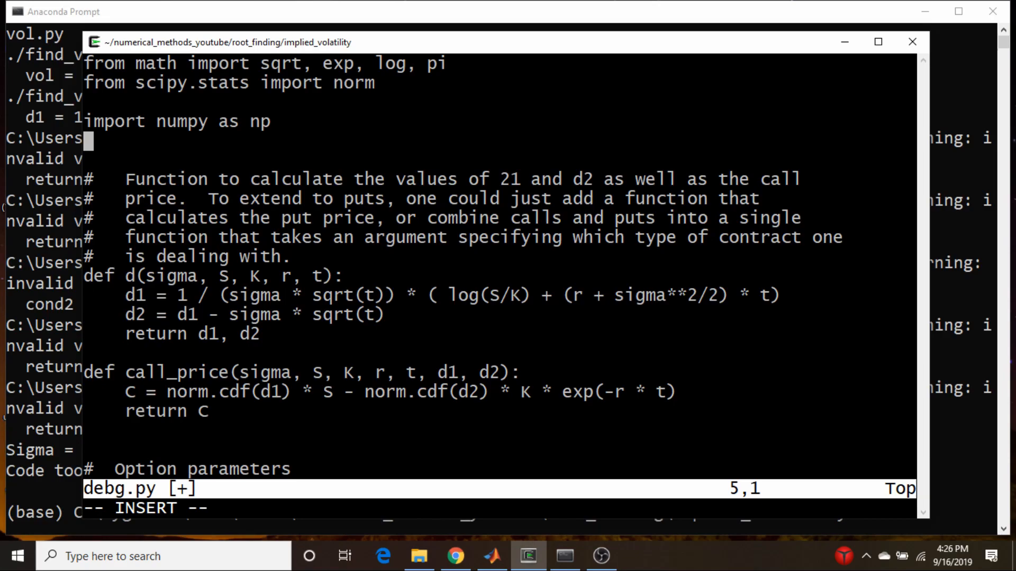
type("import ma")
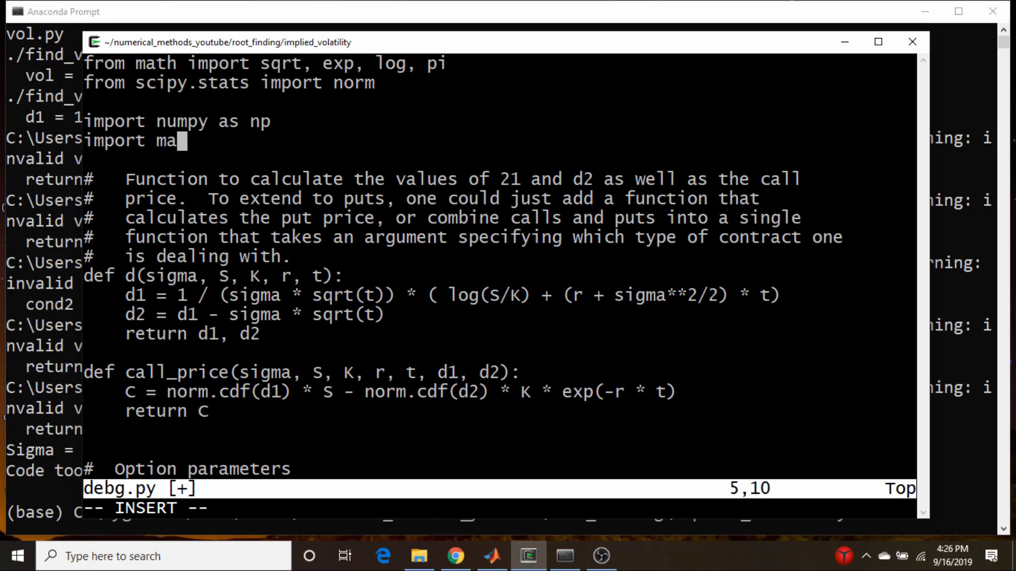
type("tplotlib.")
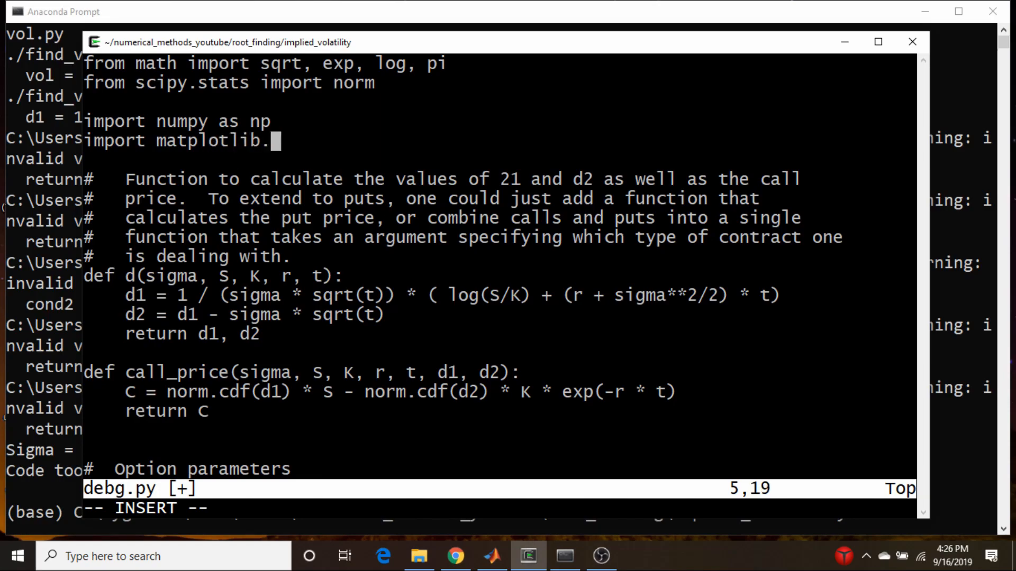
type("pyplot")
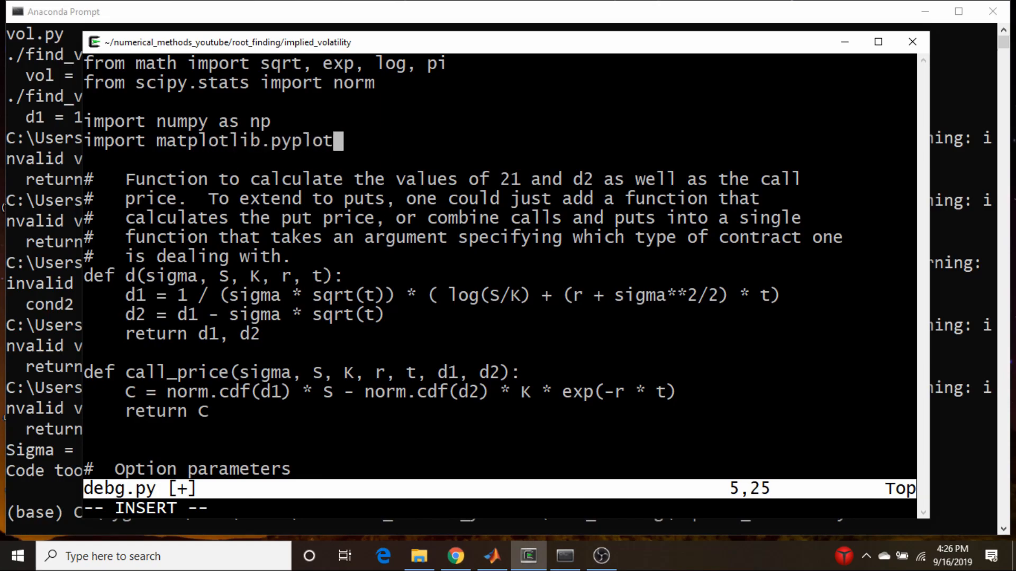
type("as plt")
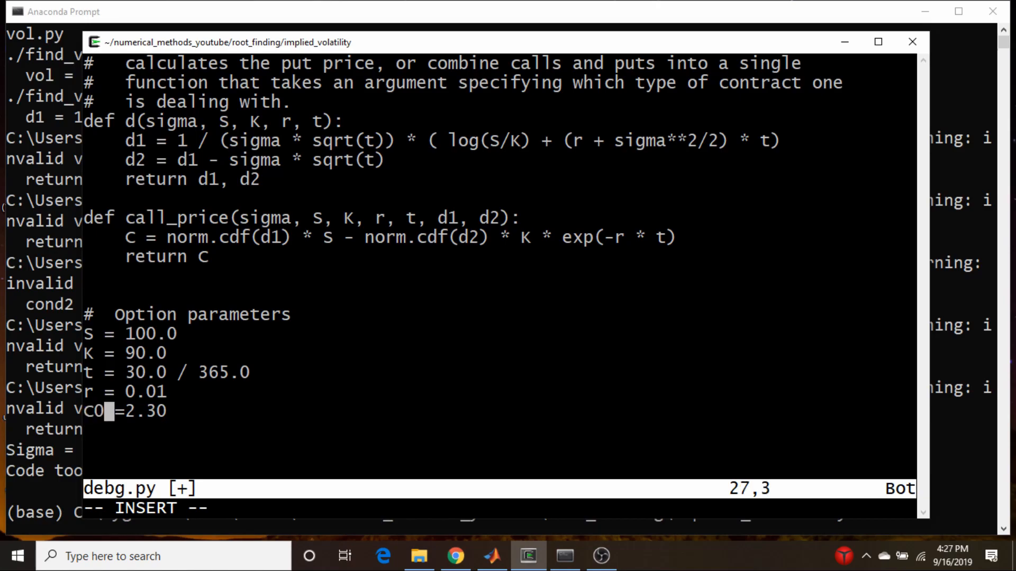
Insert a 'sigma = np.linspace(0, 1)' line after the C0 parameter and leave insert mode
type("G")
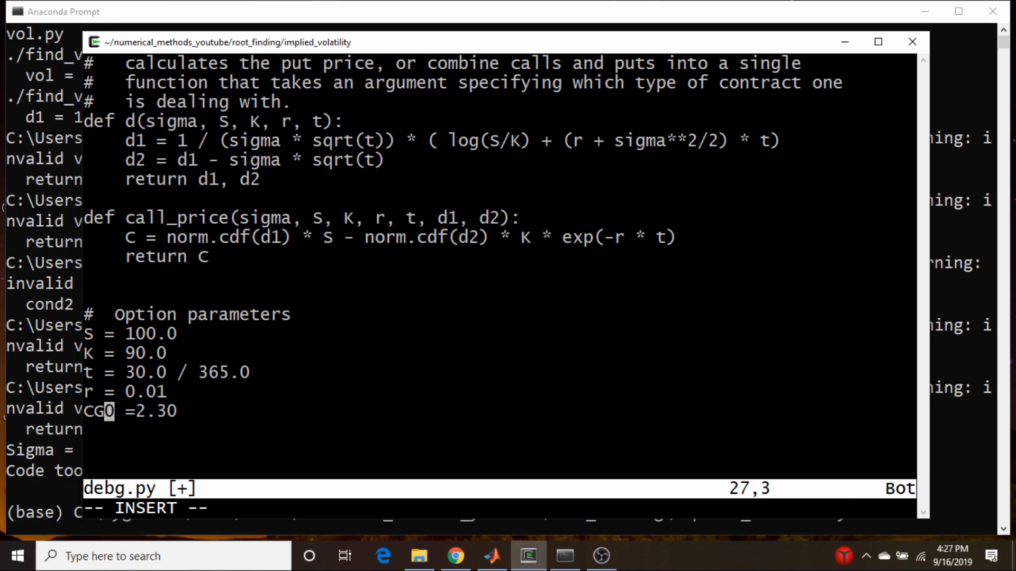
type("G")
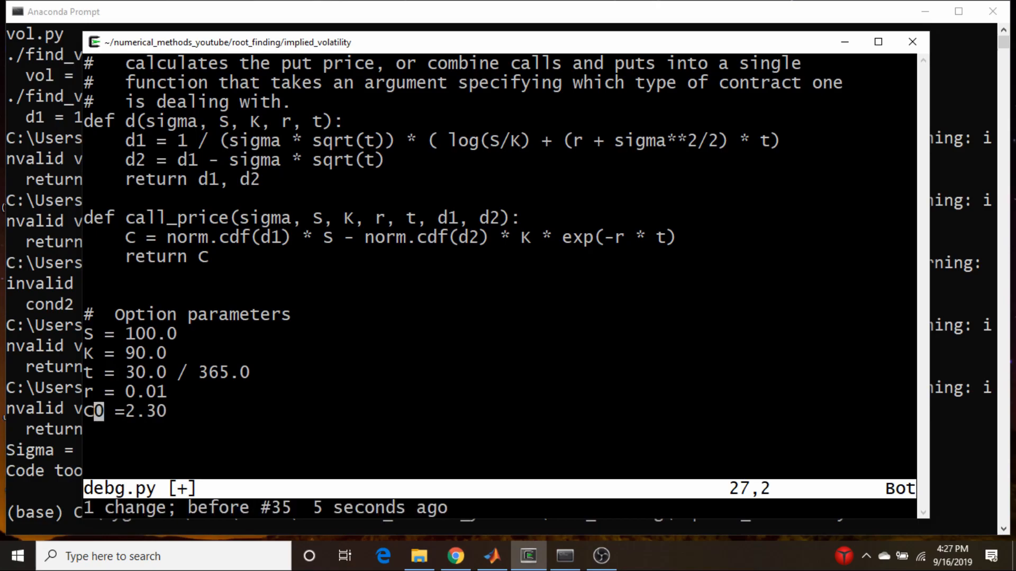
key("i")
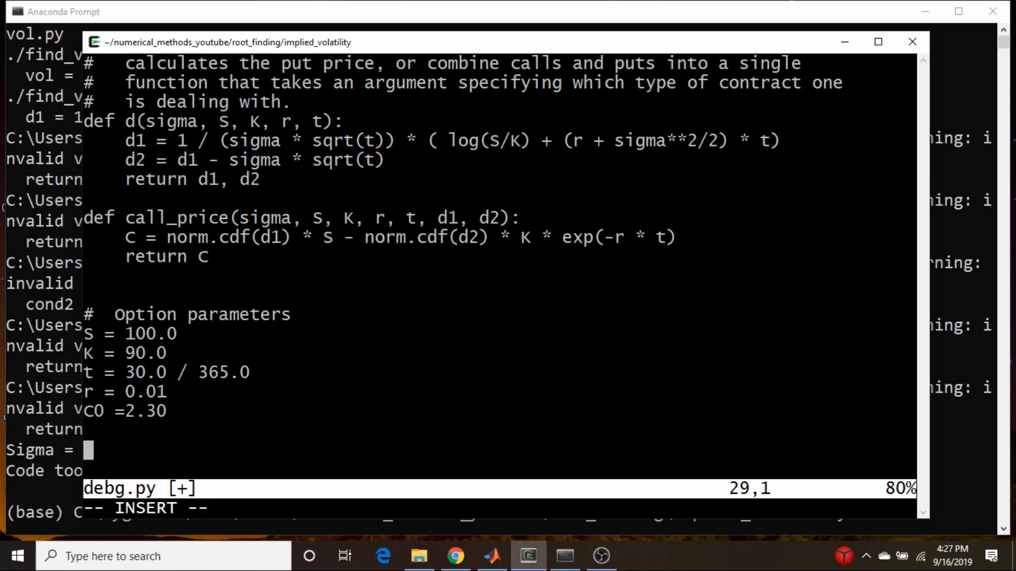
type("sigma")
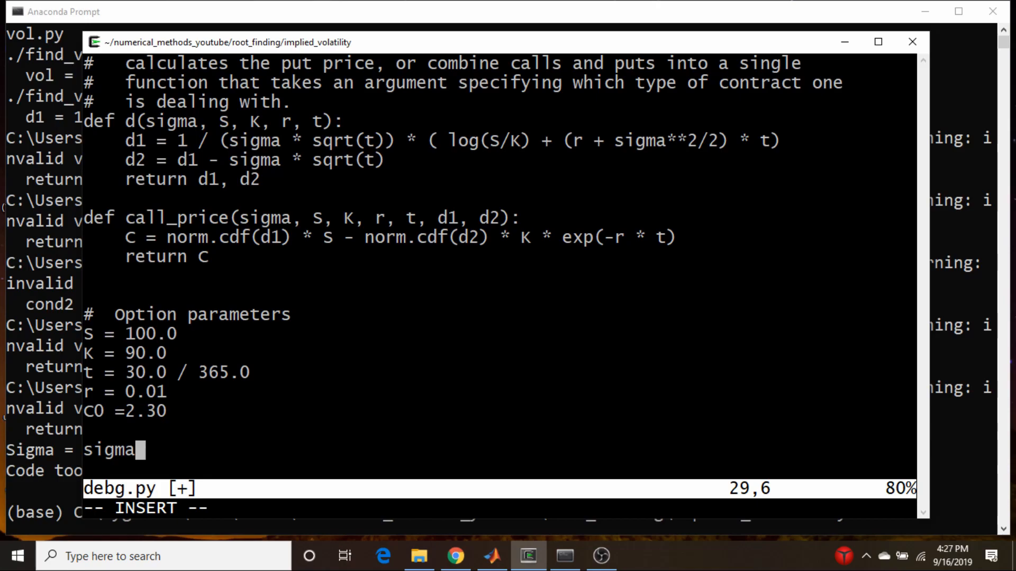
type("np.linspa")
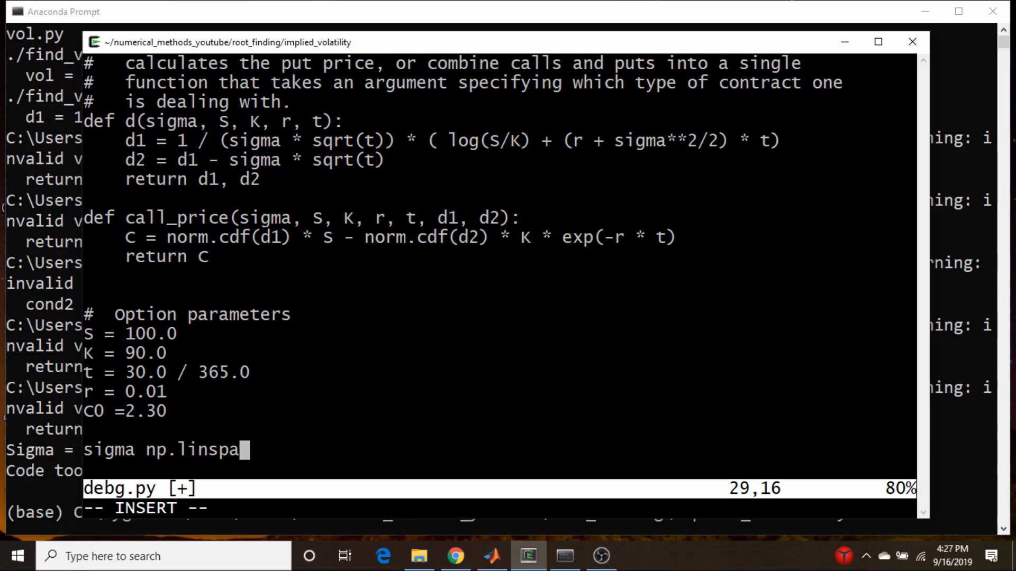
type("ce(")
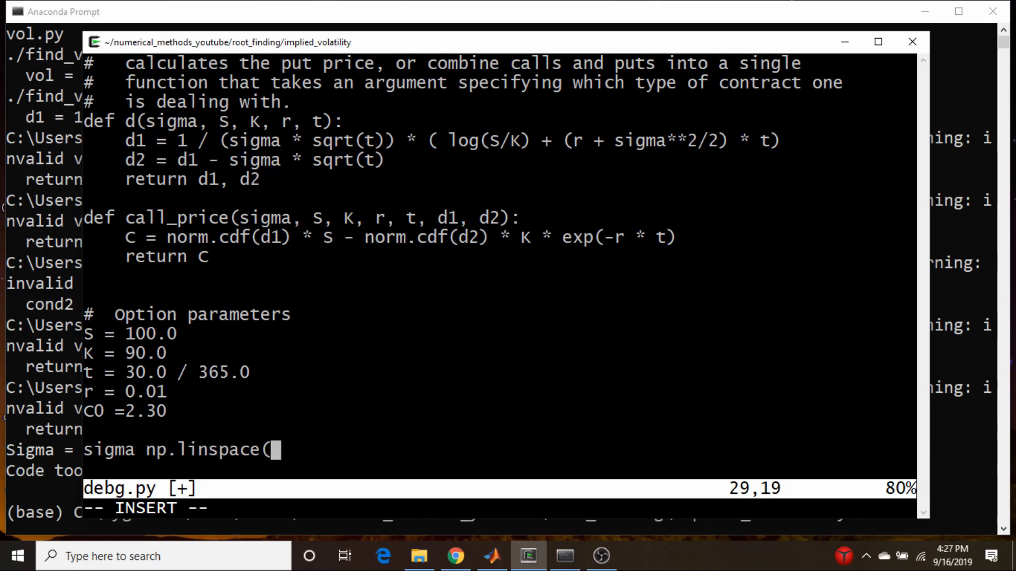
type("0, 1)")
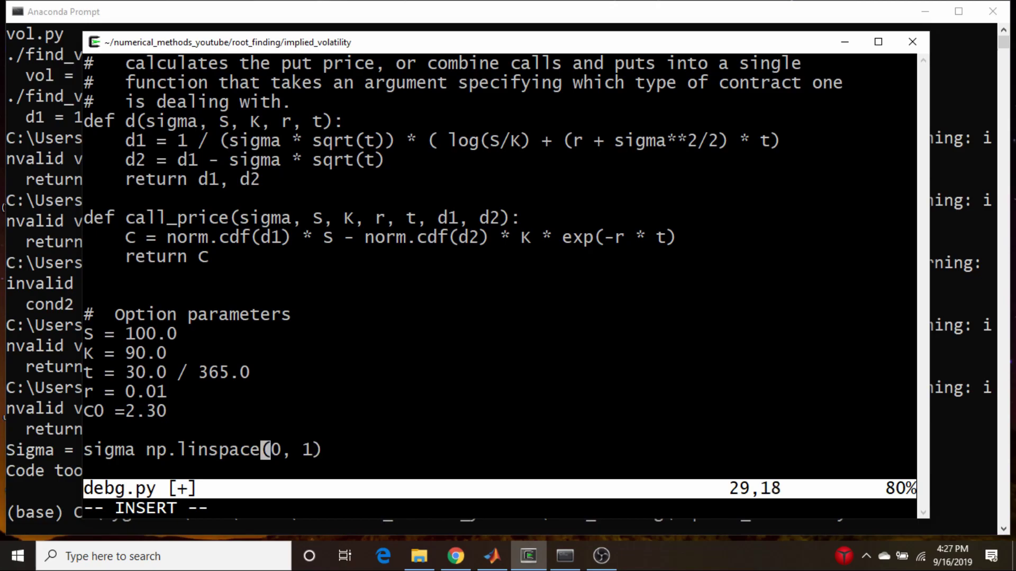
key("End")
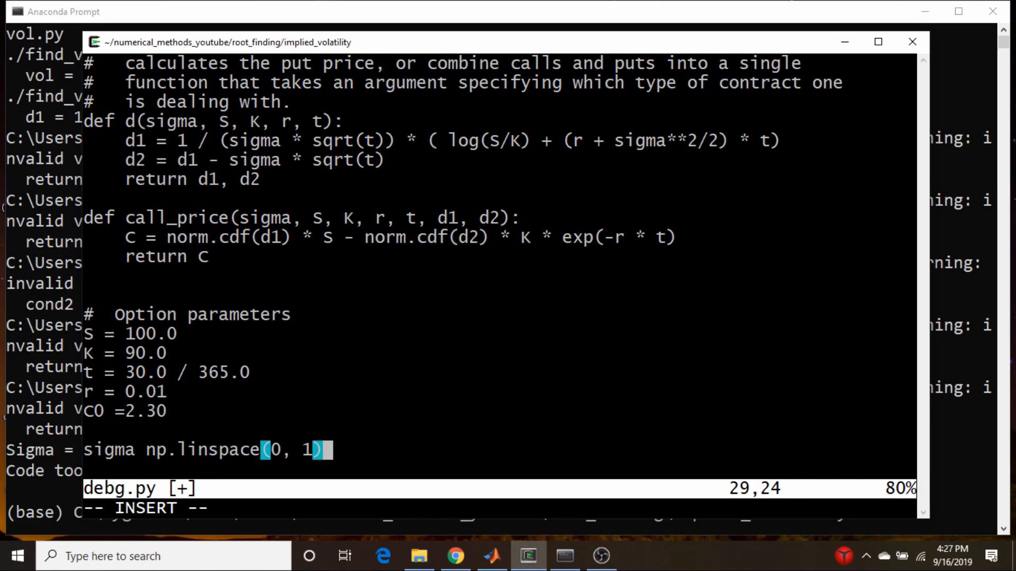
key("Escape")
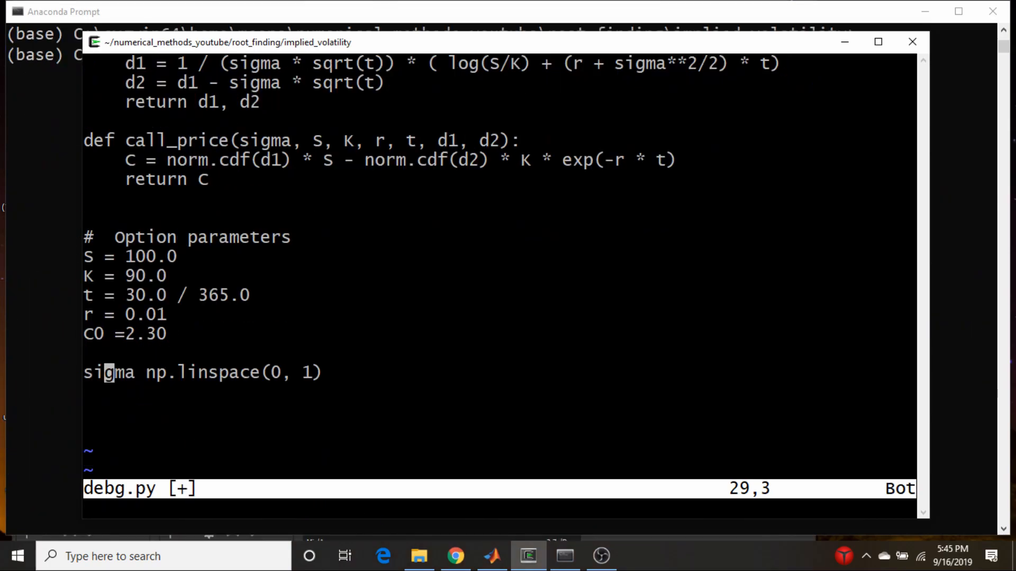
Add lines computing d1, d2 and the call price C over the sigma range
key("Right")
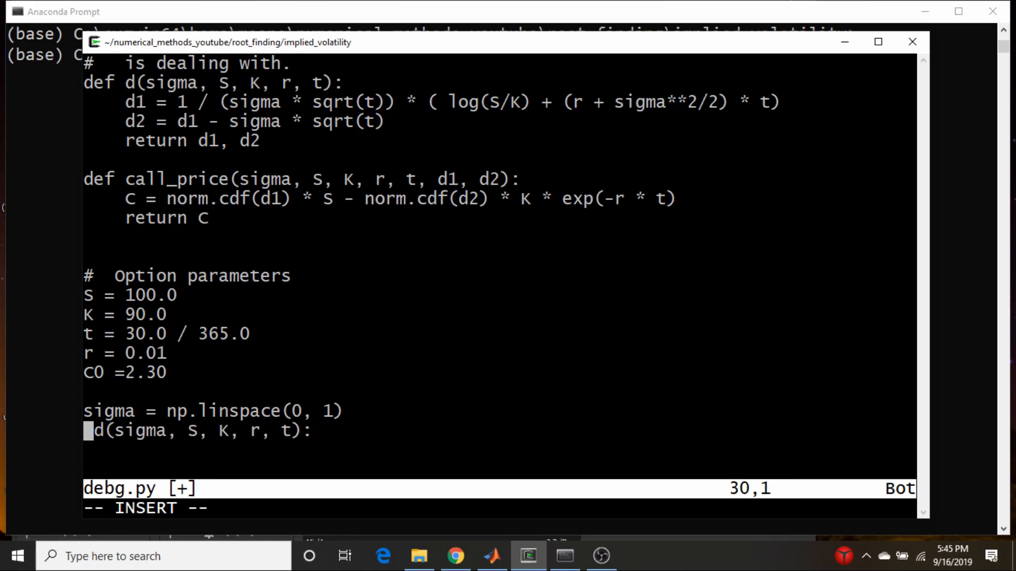
type("d1, d2 =")
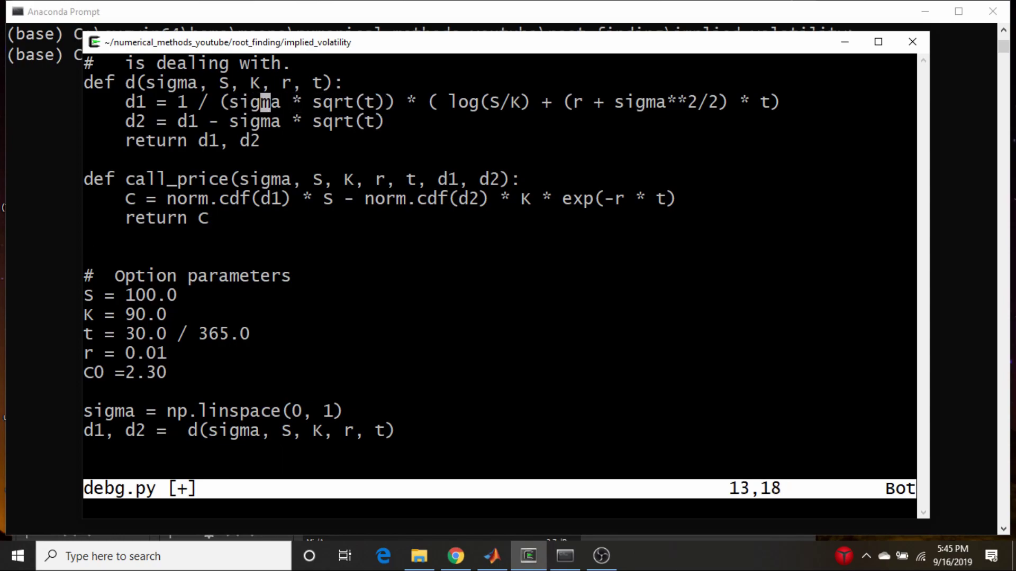
key("Left")
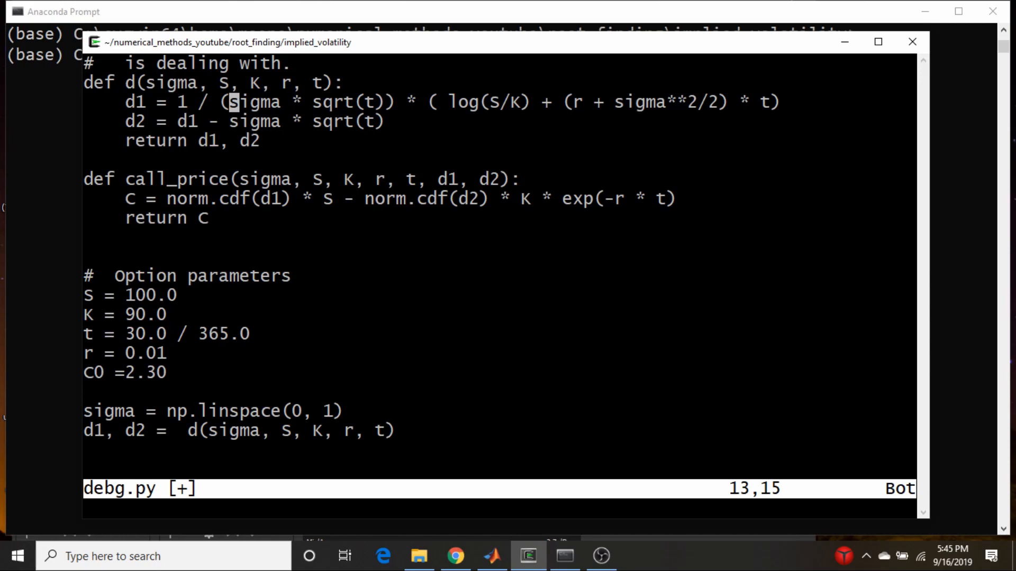
key("down")
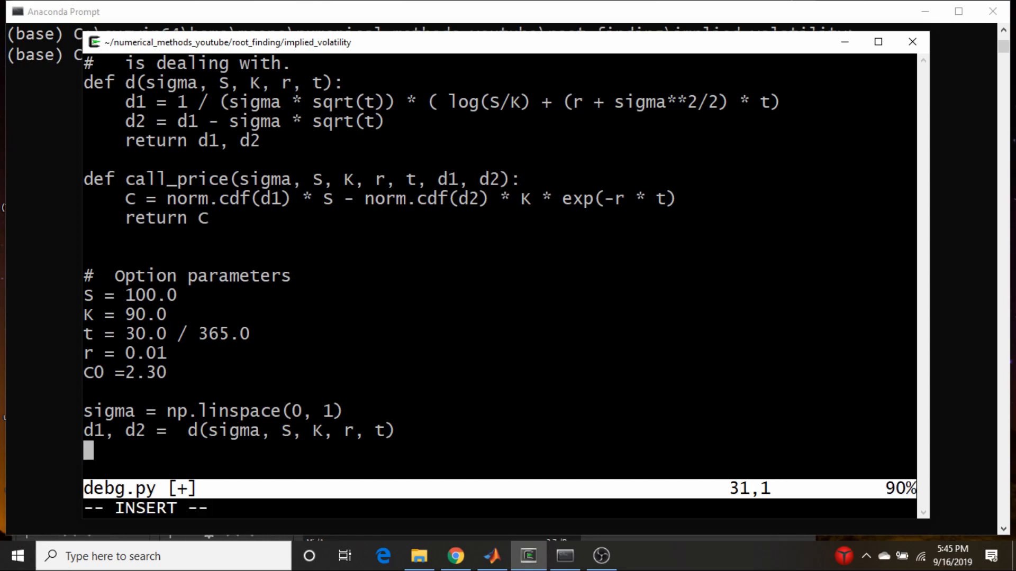
type("C")
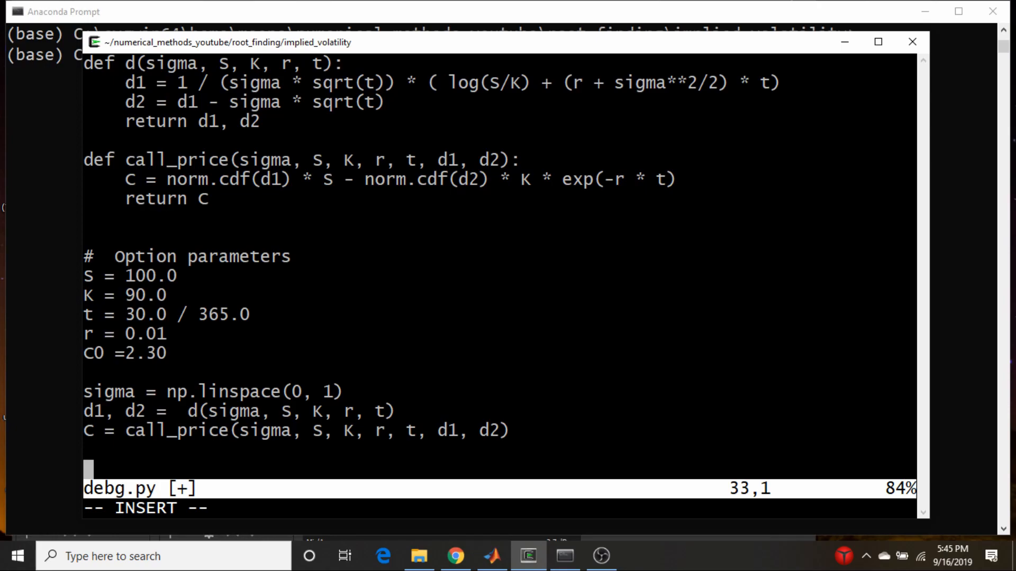
Add plt.plot(sigma, C - C0) and begin the plt.show() call
type("plt.plot(")
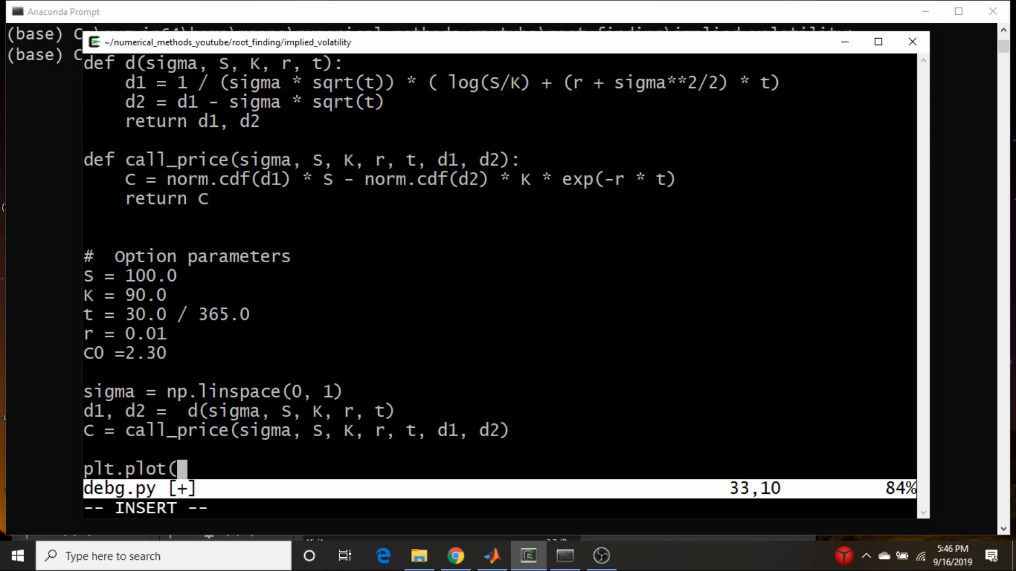
type("C")
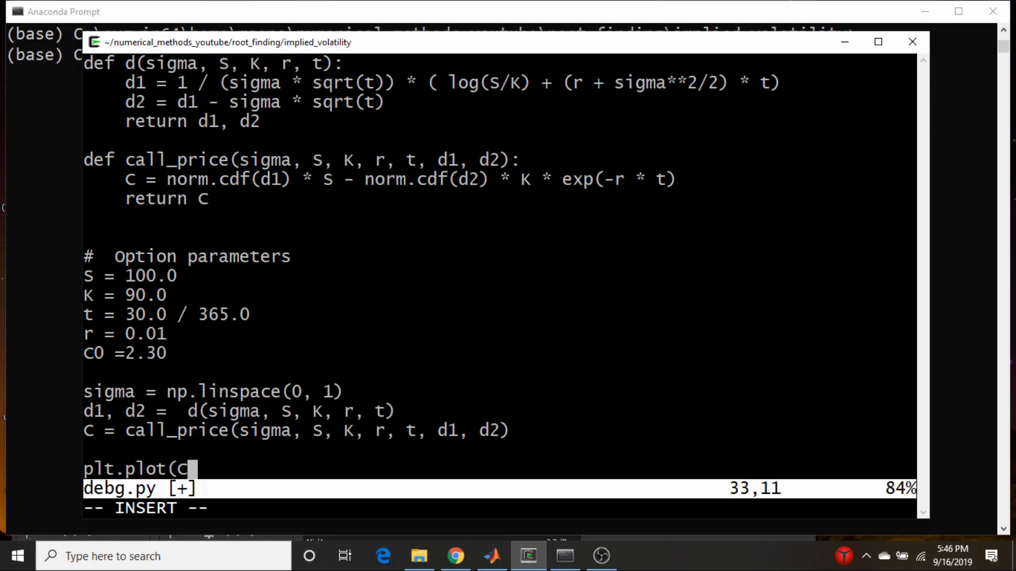
type("- C0")
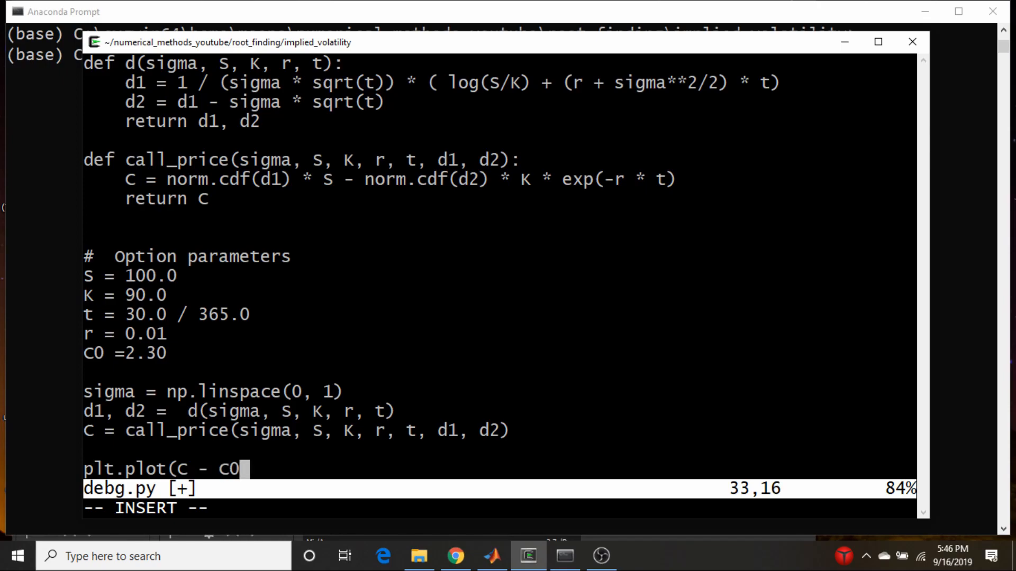
key("Left")
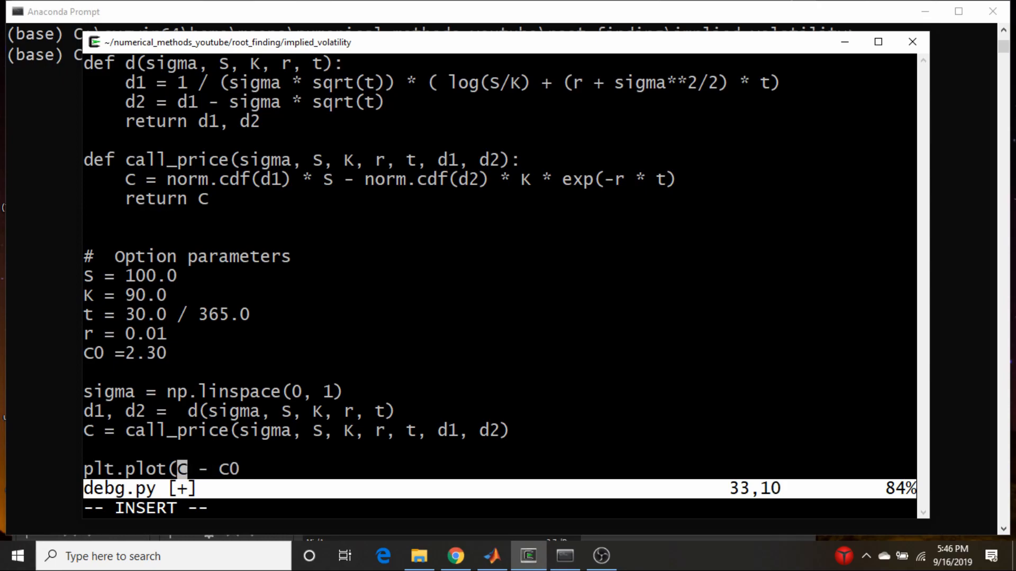
type("sigma,")
type("p")
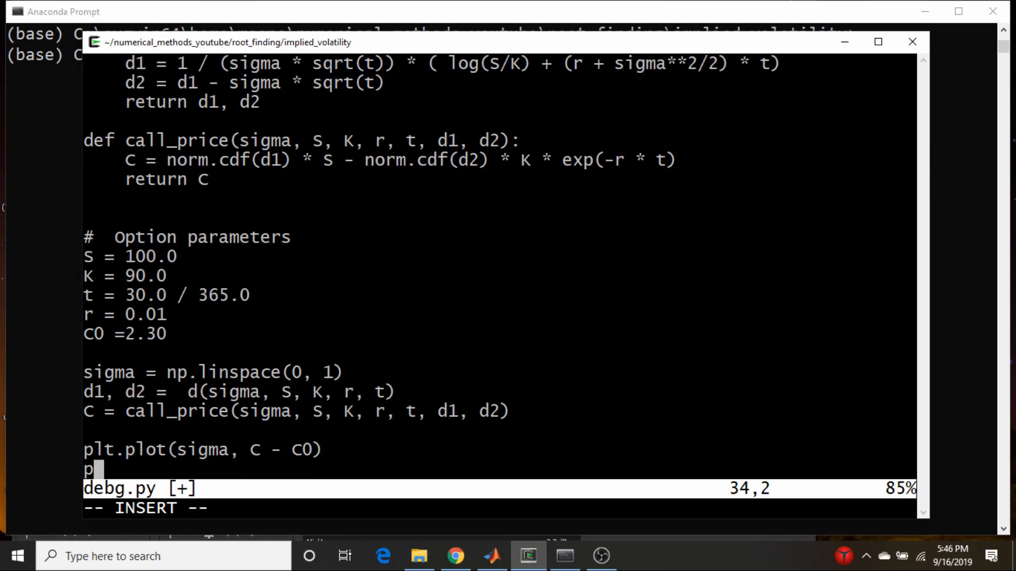
type("lt.sh")
left_click(501, 55)
type("python debg.py")
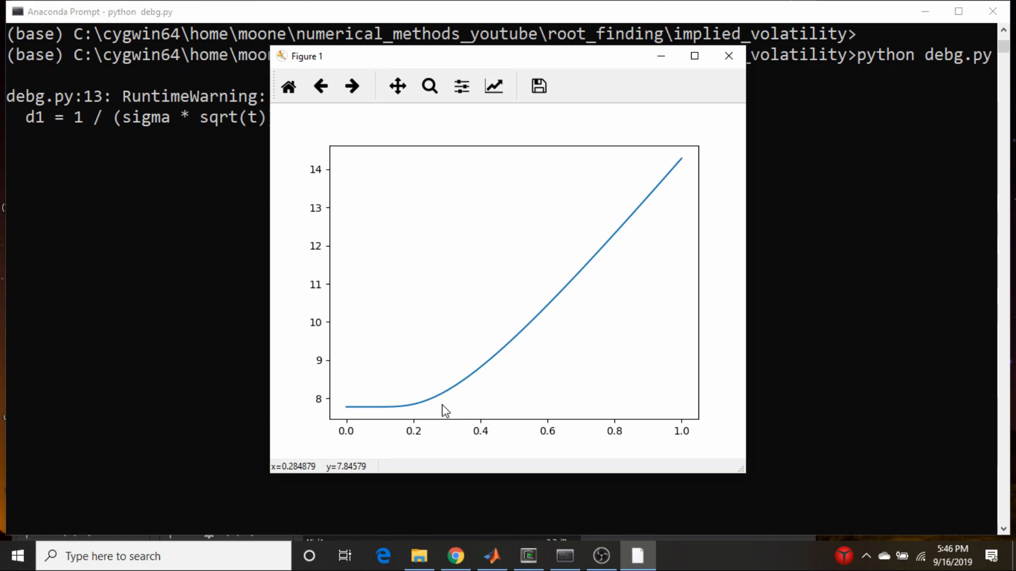
mouse_move(400, 415)
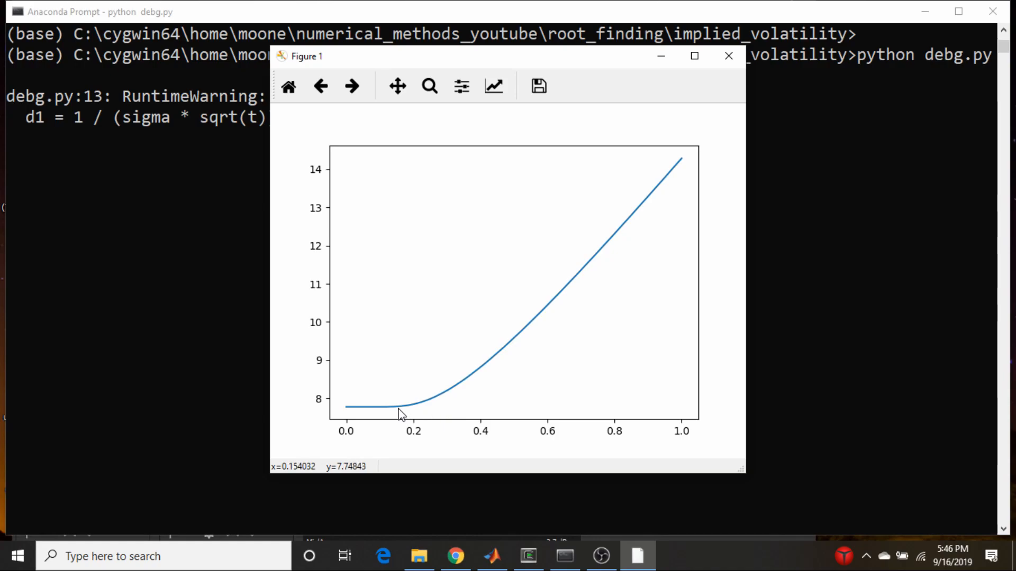
mouse_move(463, 387)
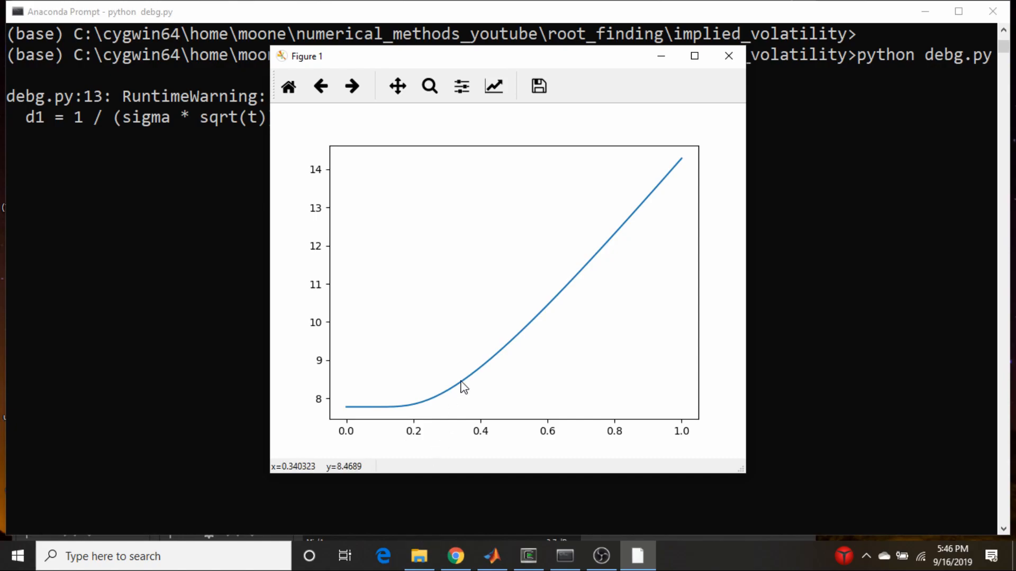
mouse_move(330, 418)
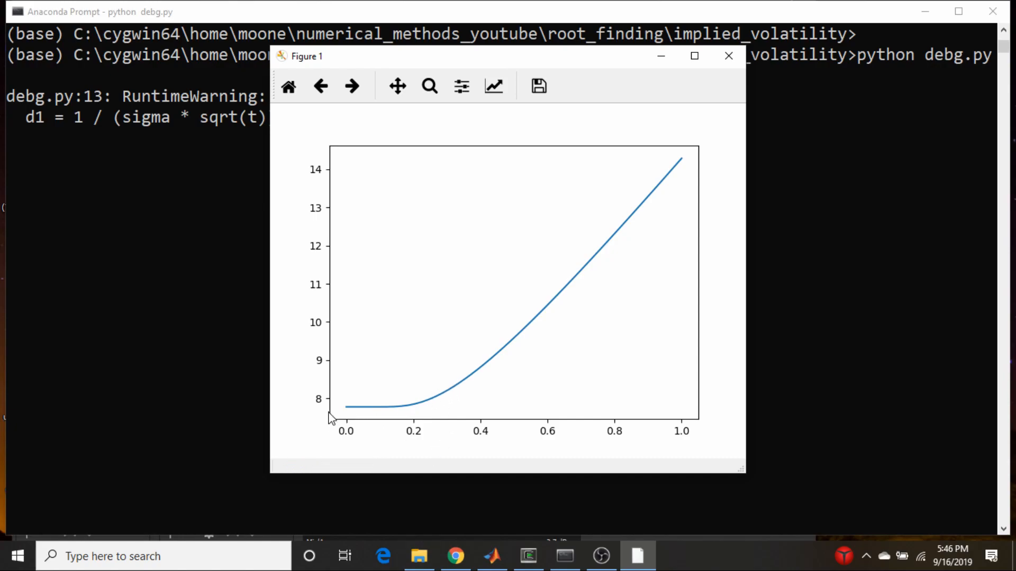
mouse_move(613, 343)
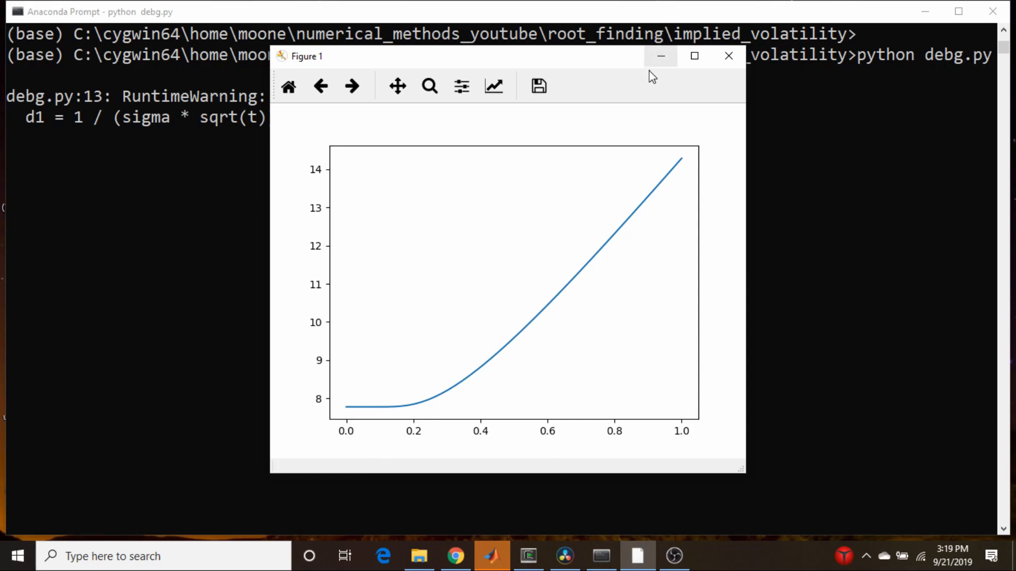
Close the C − C0 plot and rename debg.py to debug.py in the shell
left_click(728, 56)
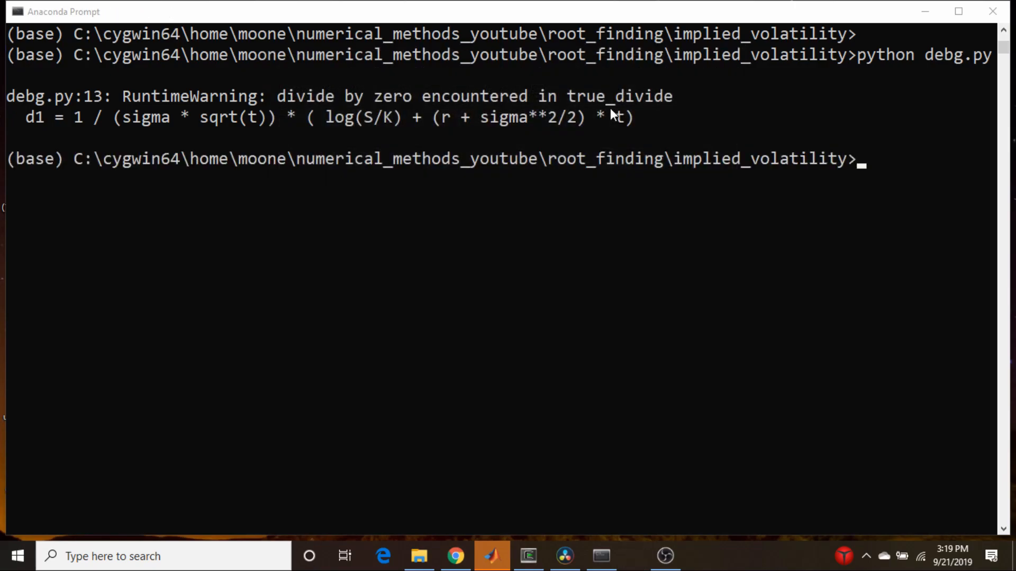
left_click(528, 556)
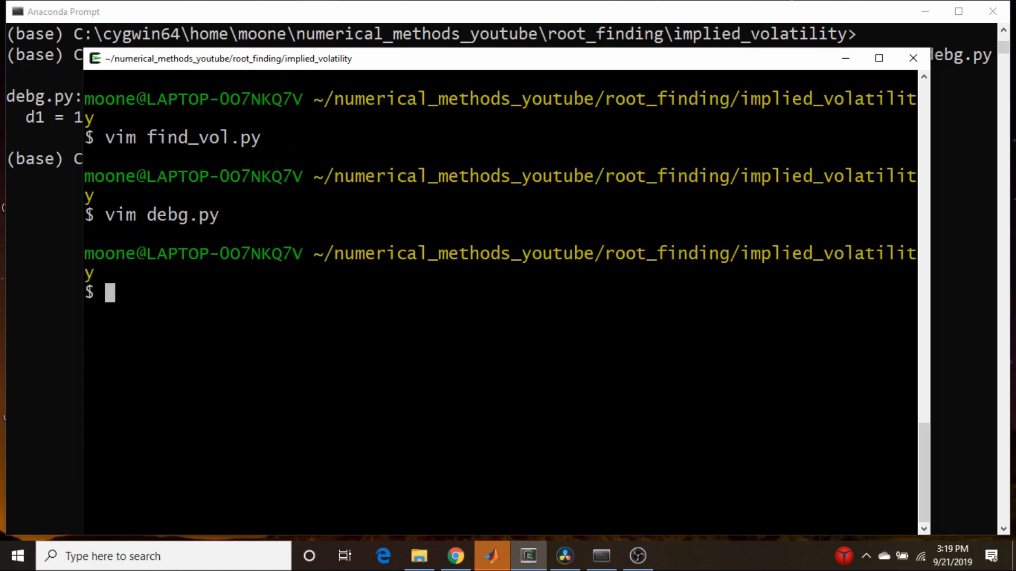
type("mv")
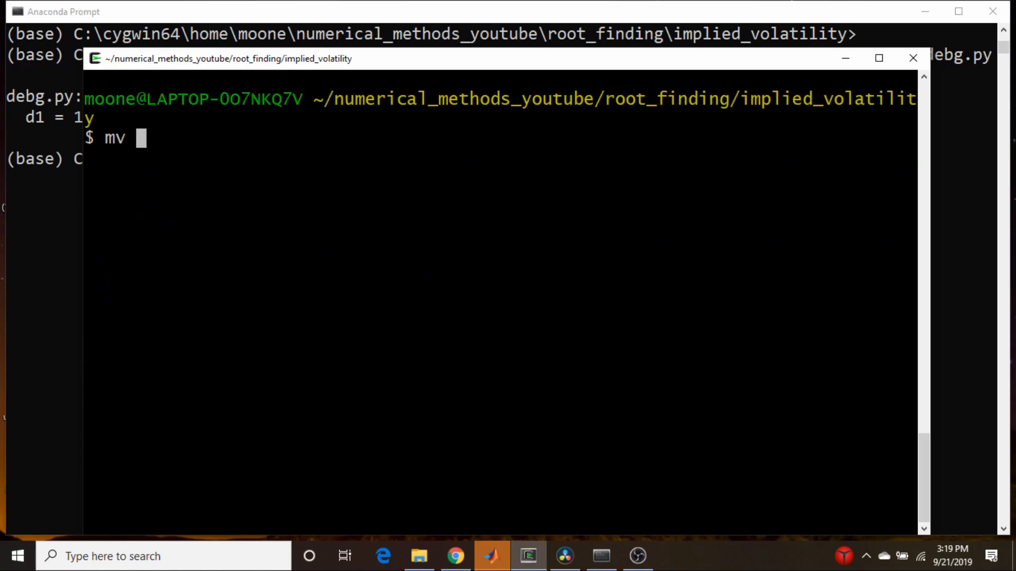
type("debg.py")
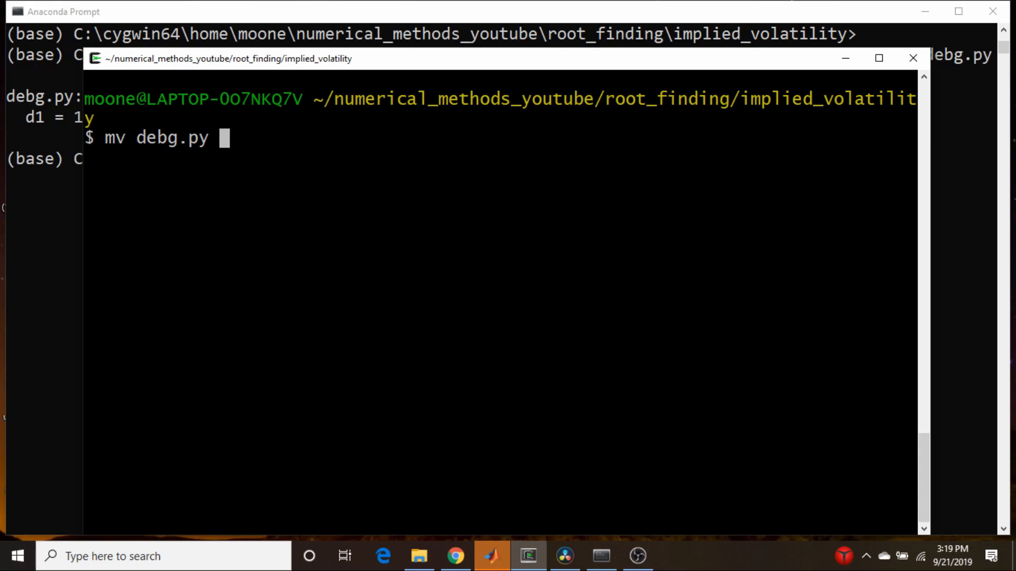
type("debug.")
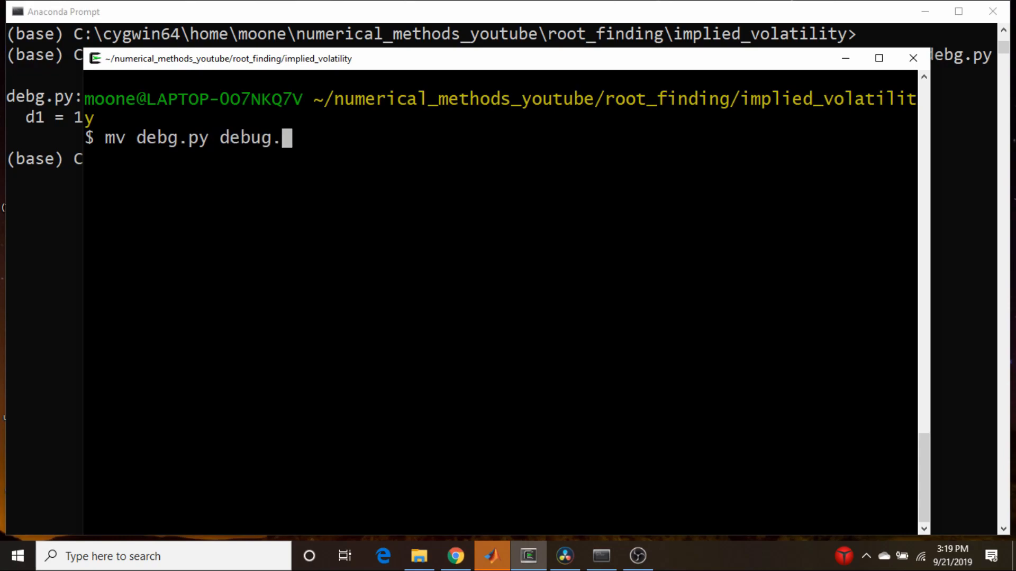
key("Return")
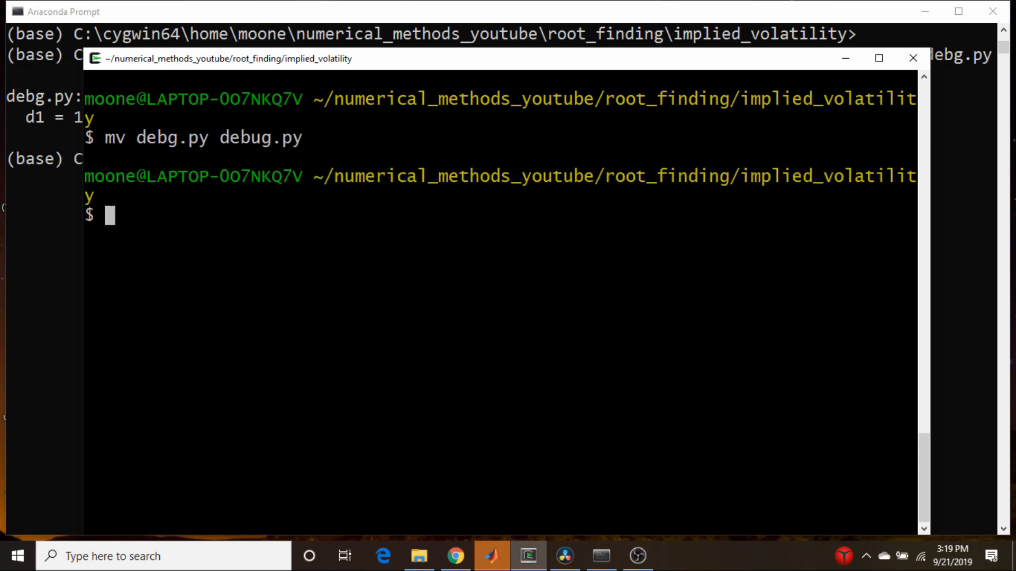
Open find_vol.py in Vim from the Cygwin shell
type("vim debug.py")
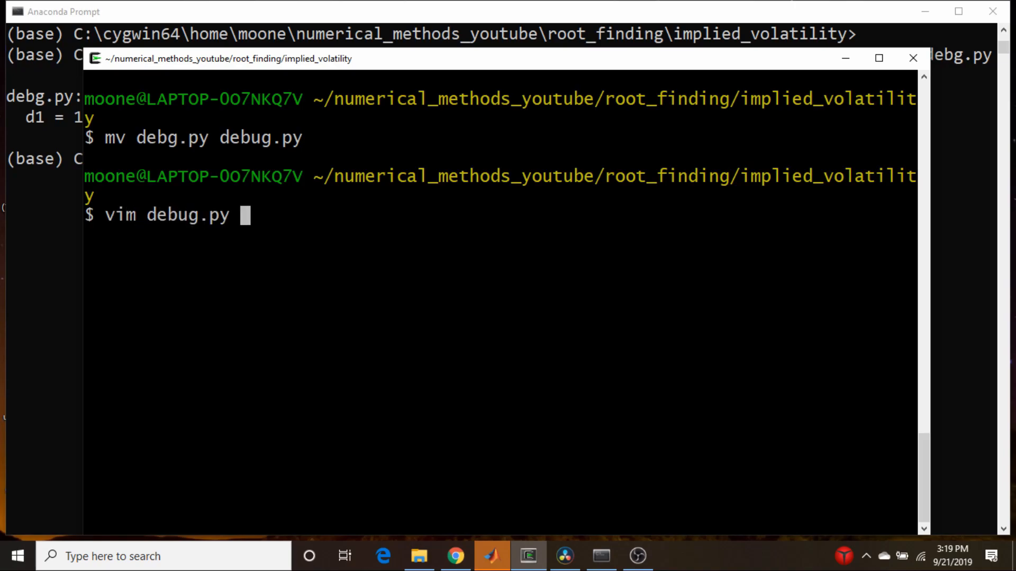
key("Return")
type("vim")
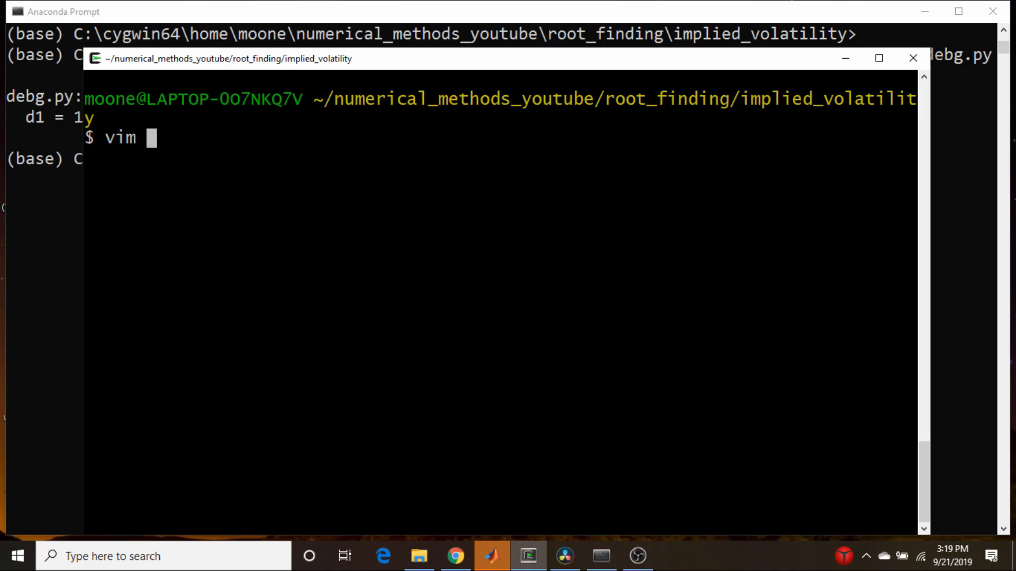
type("find_")
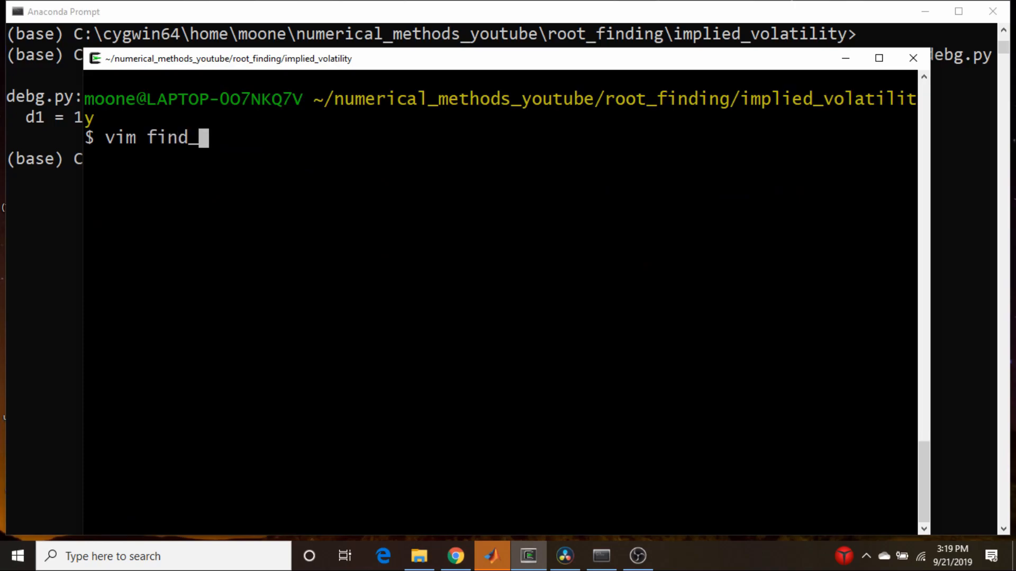
key("Return")
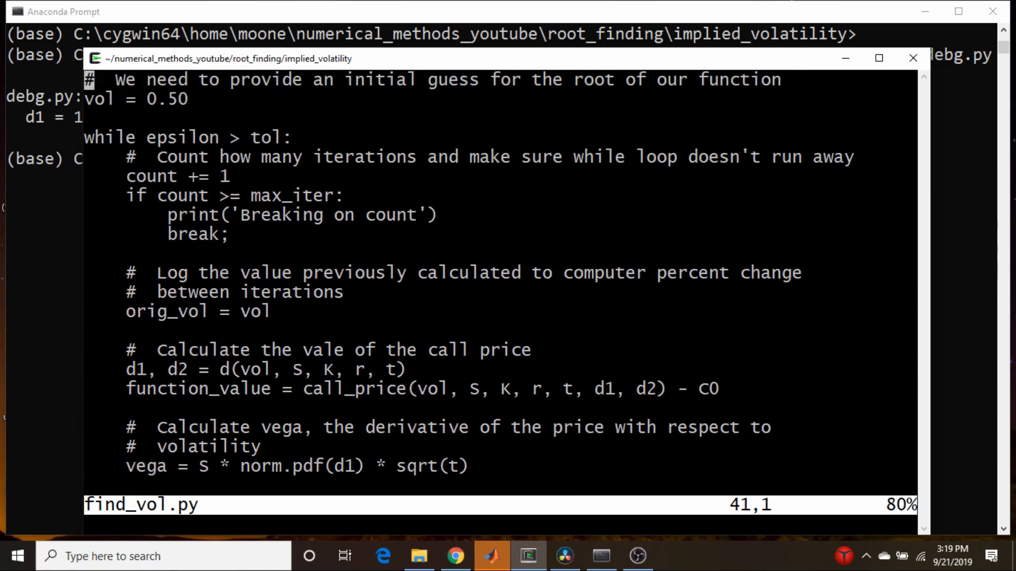
Rerun find_vol.py, fixing a mistyped xlsx extension, and set C0 to 8.30
scroll("up", 3)
type("python find")
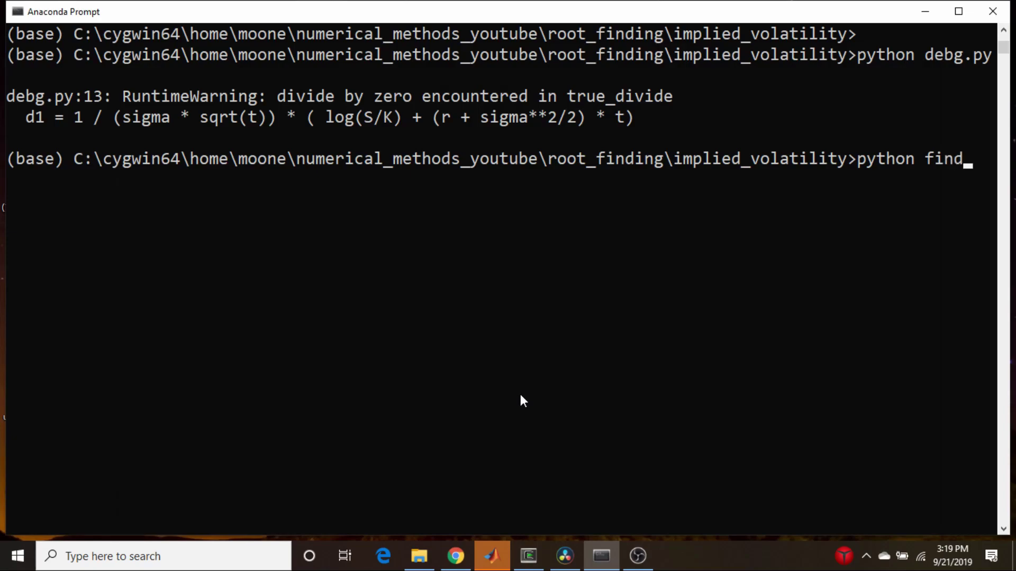
type("vol.py")
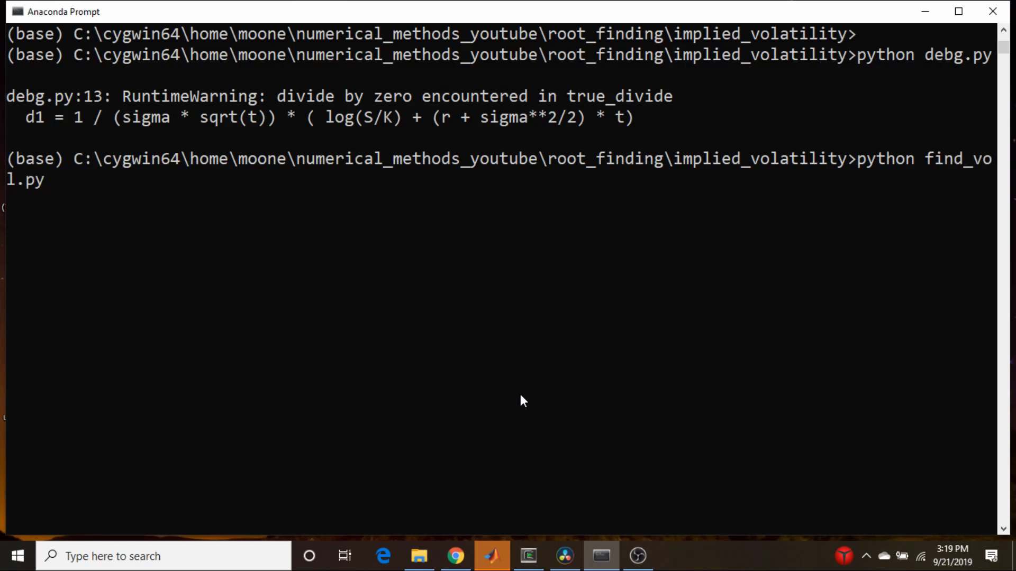
type("xlsx")
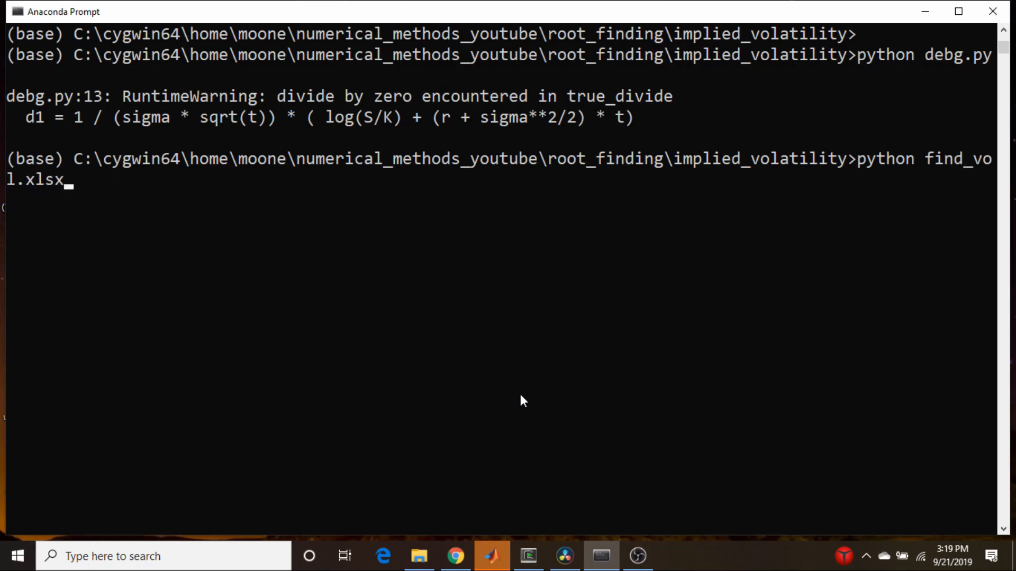
key("Backspace")
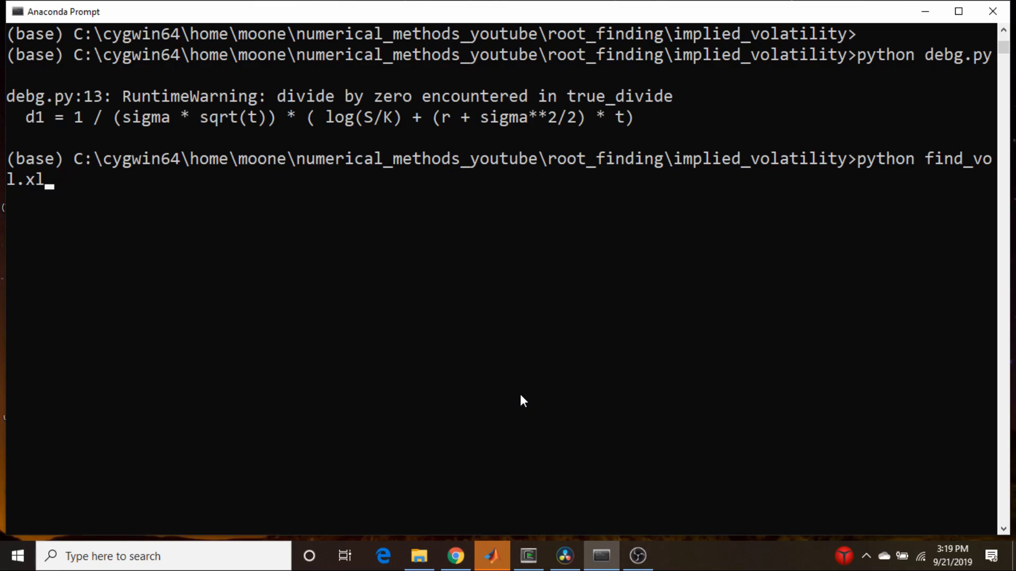
type("py")
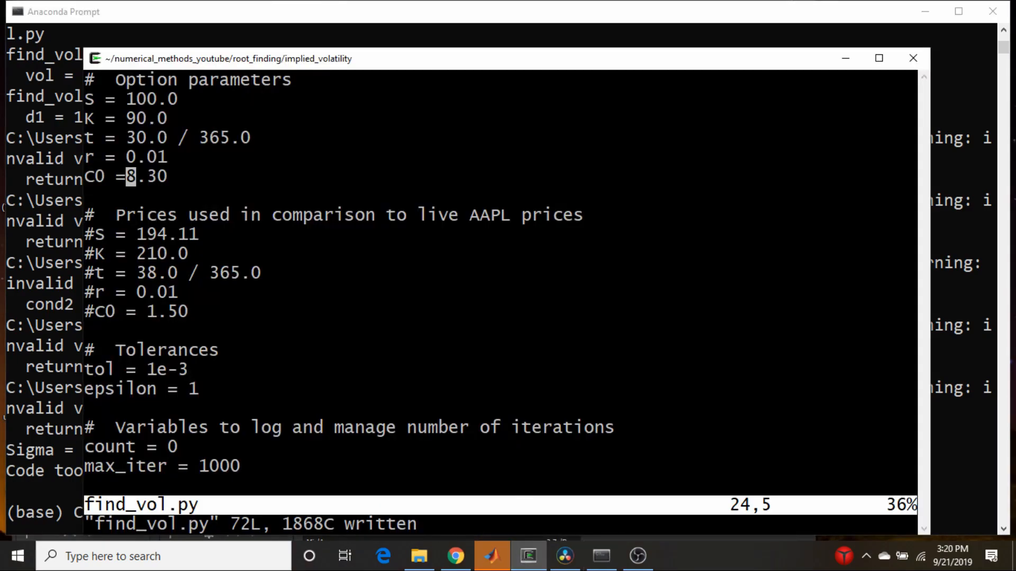
type("1")
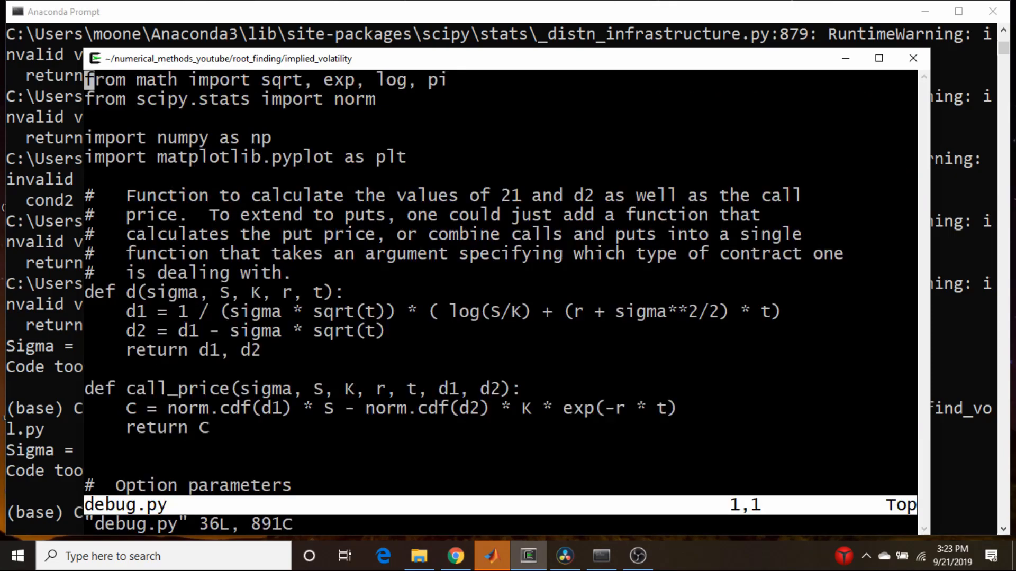
Run debug.py, raise C0 to 10.30, and check the updated C − C0 plot
key("G")
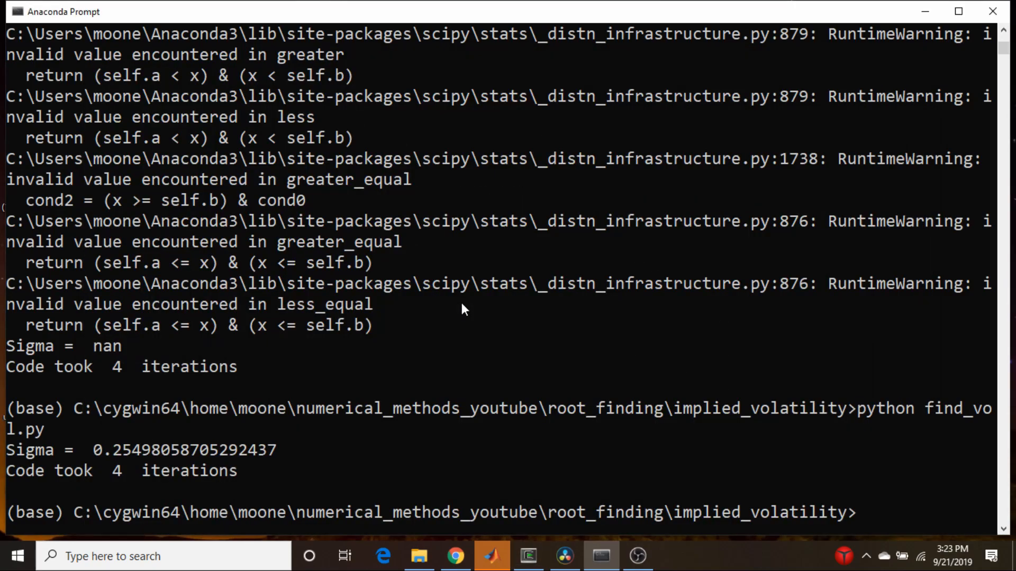
type("python debug.py")
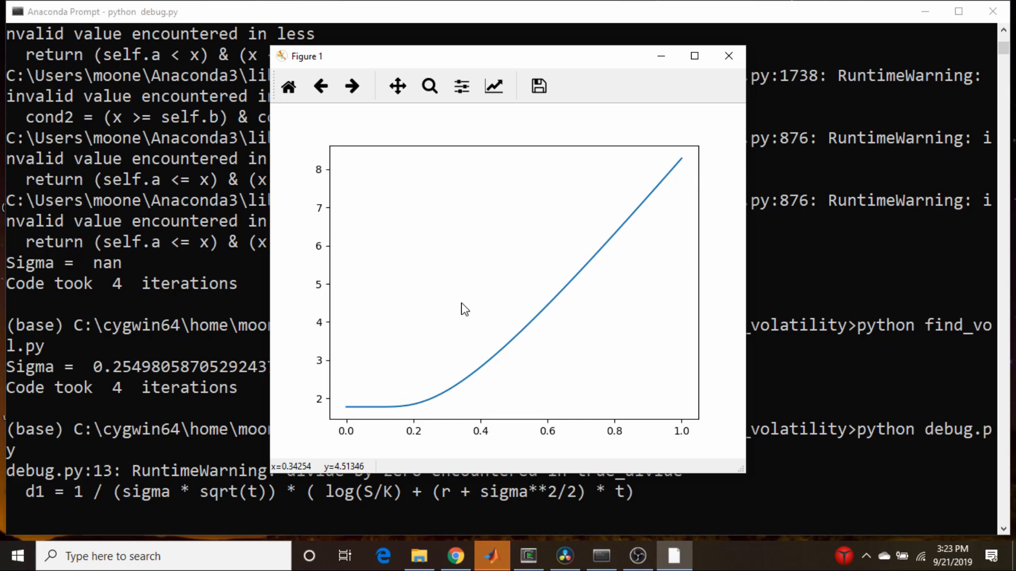
left_click(728, 56)
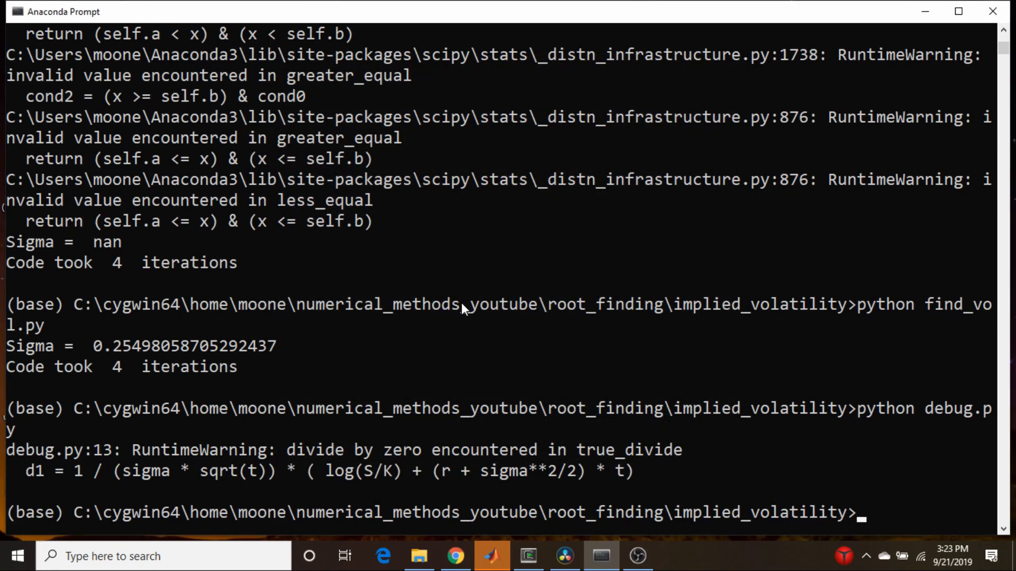
left_click(528, 556)
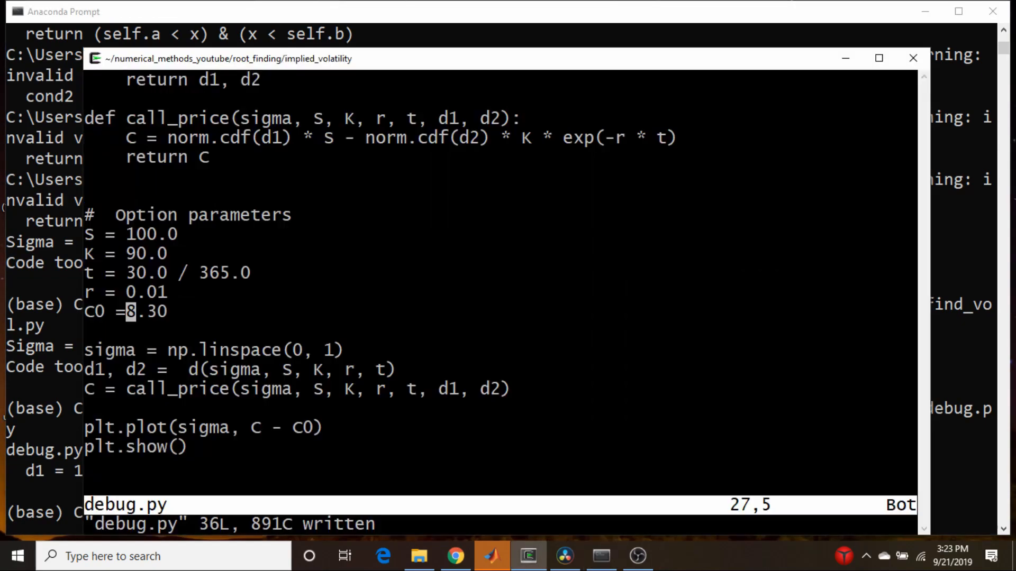
type("10")
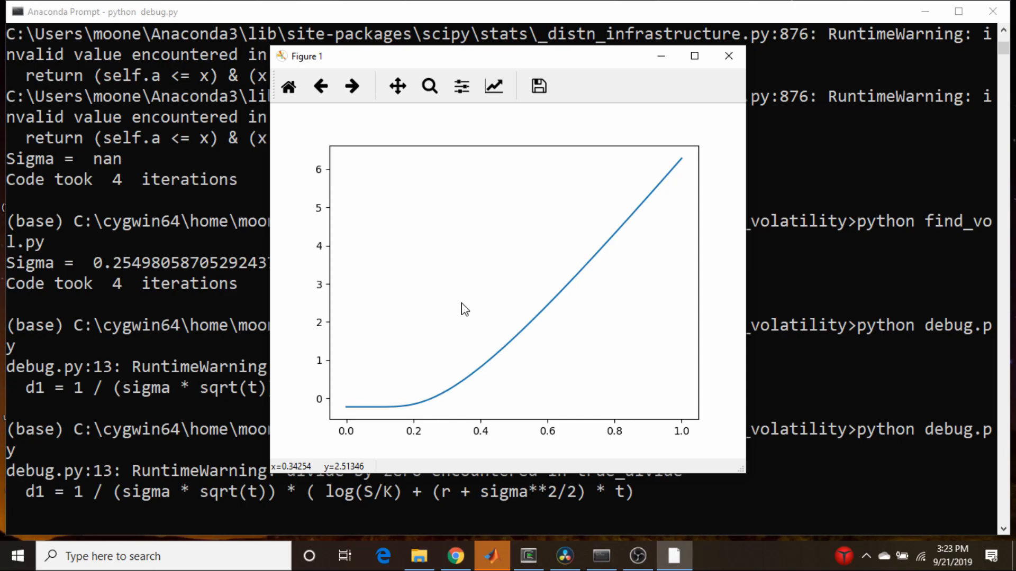
left_click(728, 55)
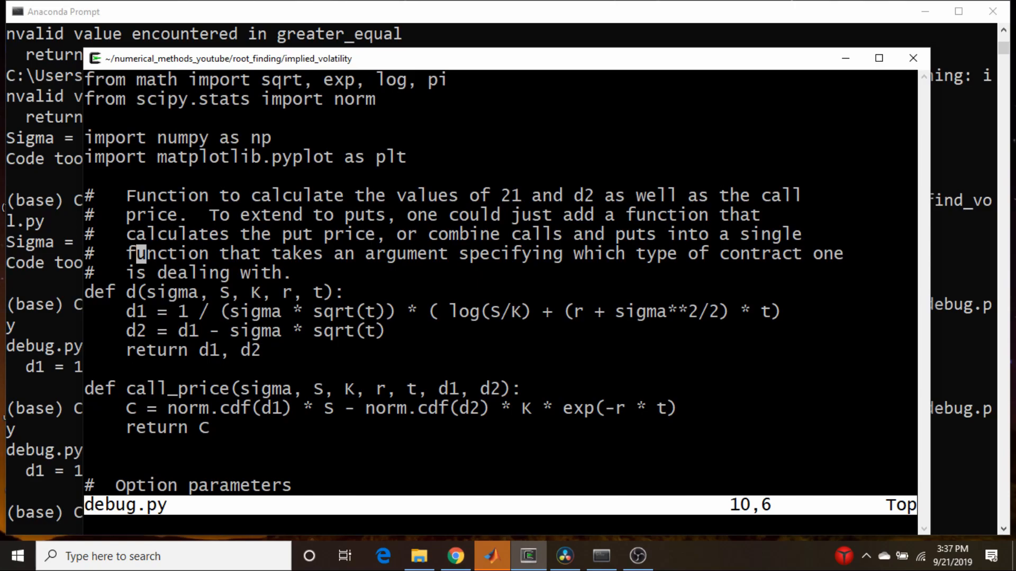
scroll("down", 3)
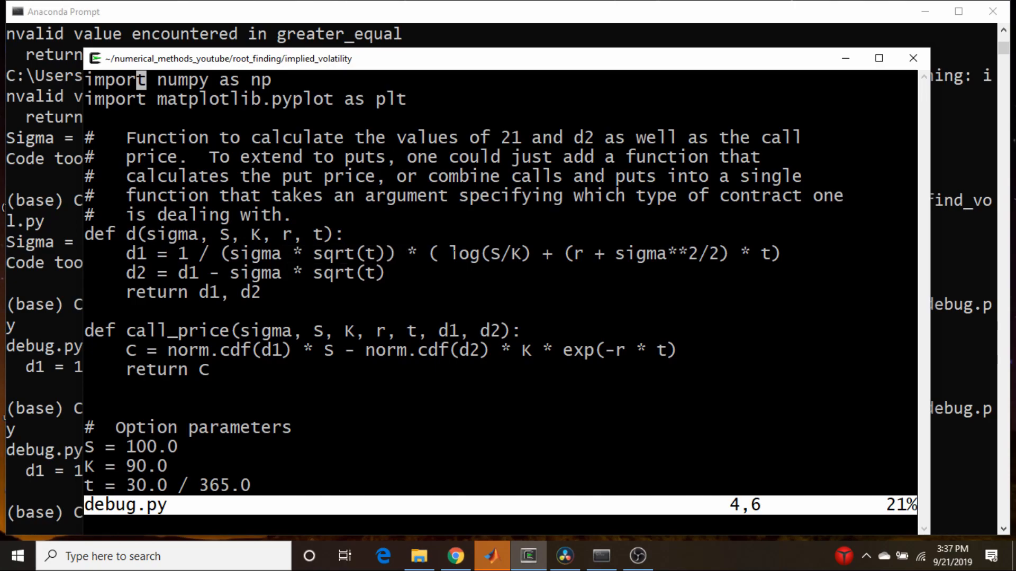
double_click(488, 253)
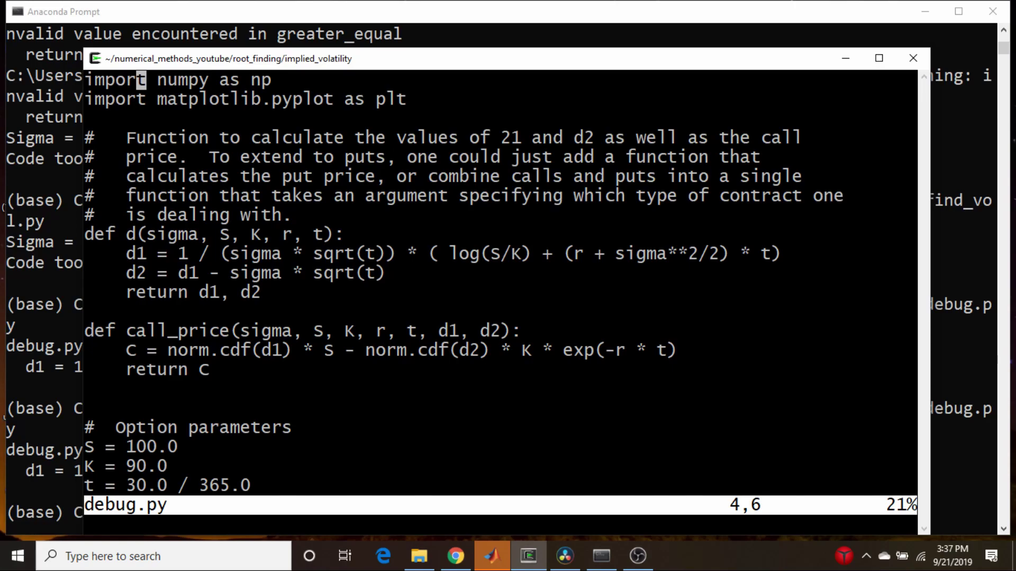
double_click(482, 254)
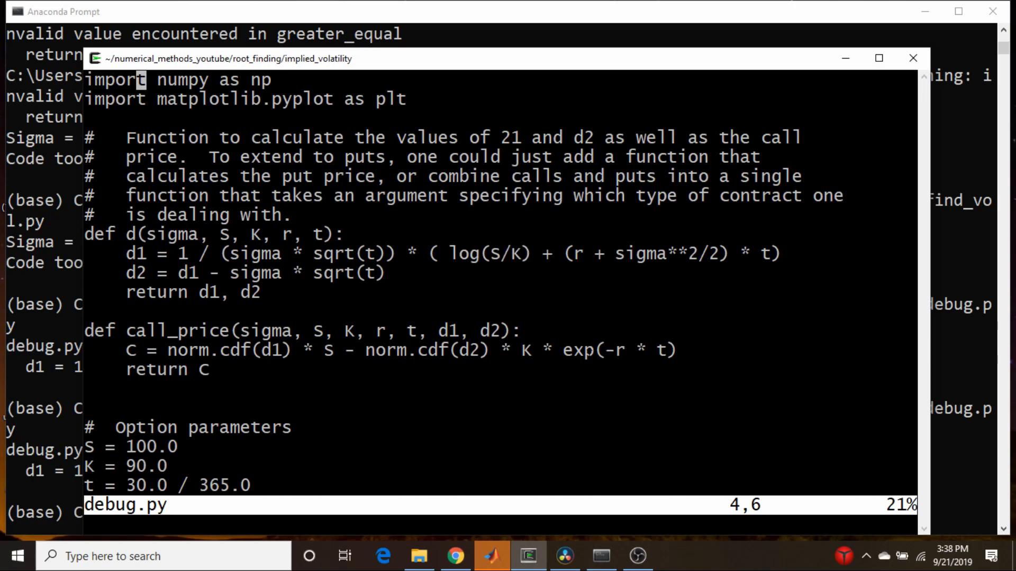
double_click(615, 350)
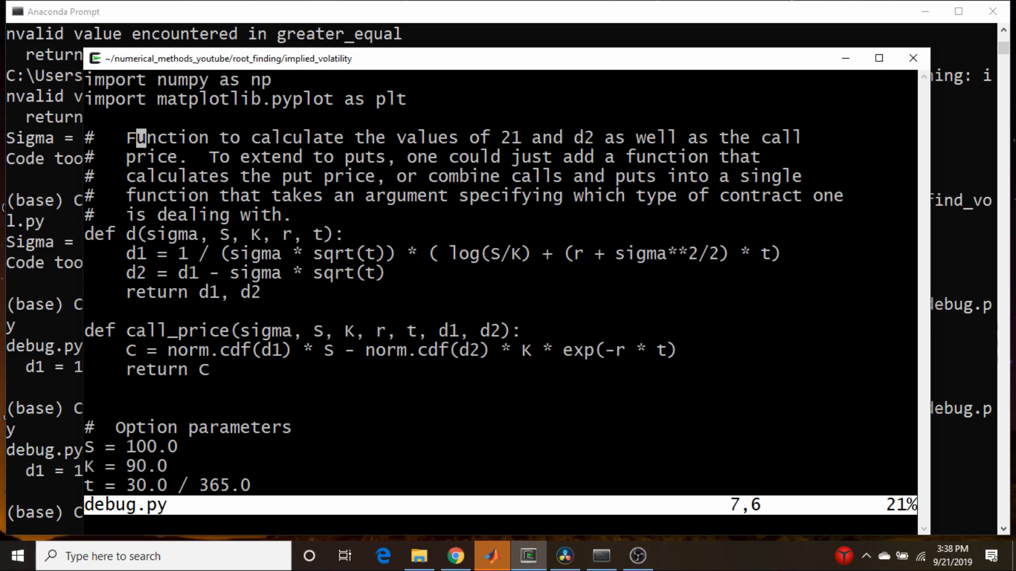
scroll("down", 3)
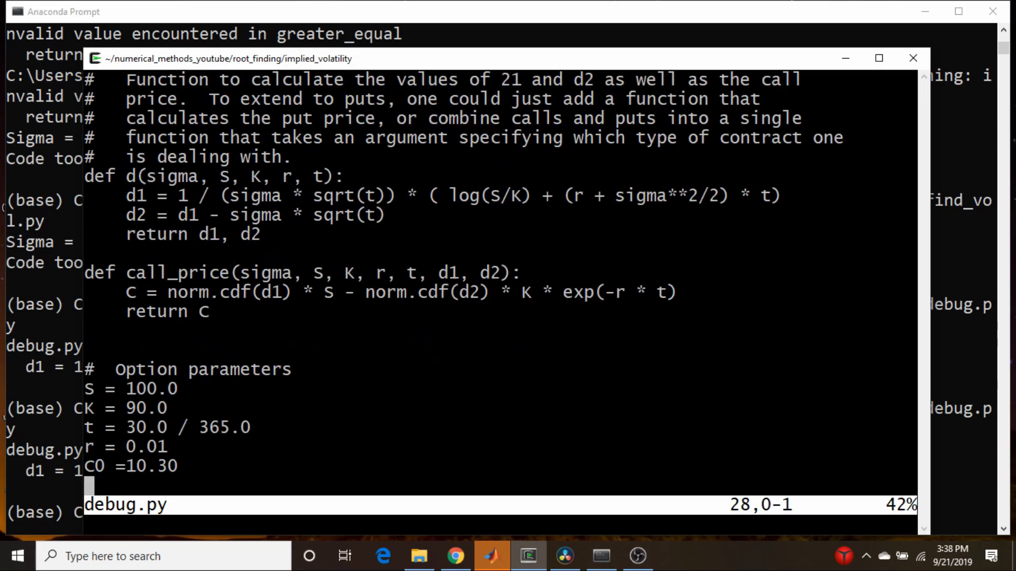